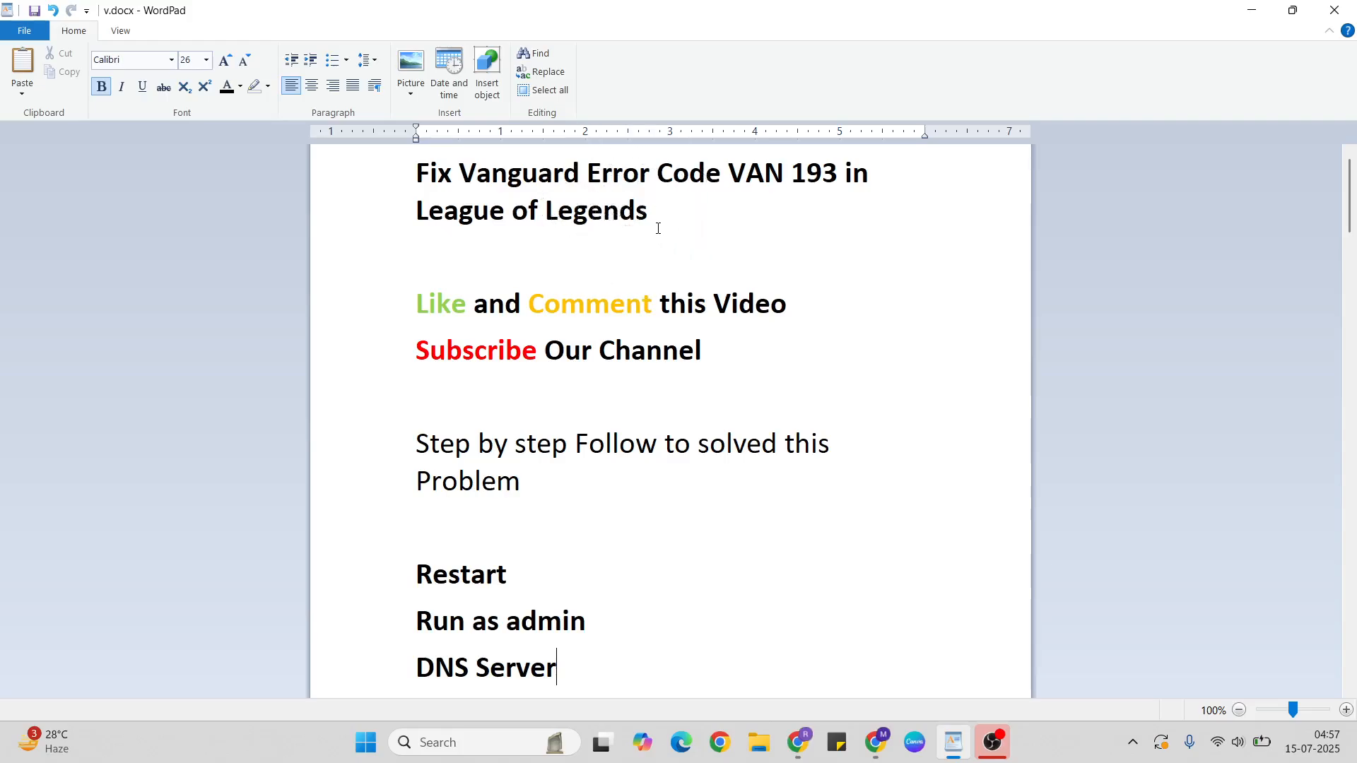
{"action": "mouse_move", "coordinate": [523, 270]}
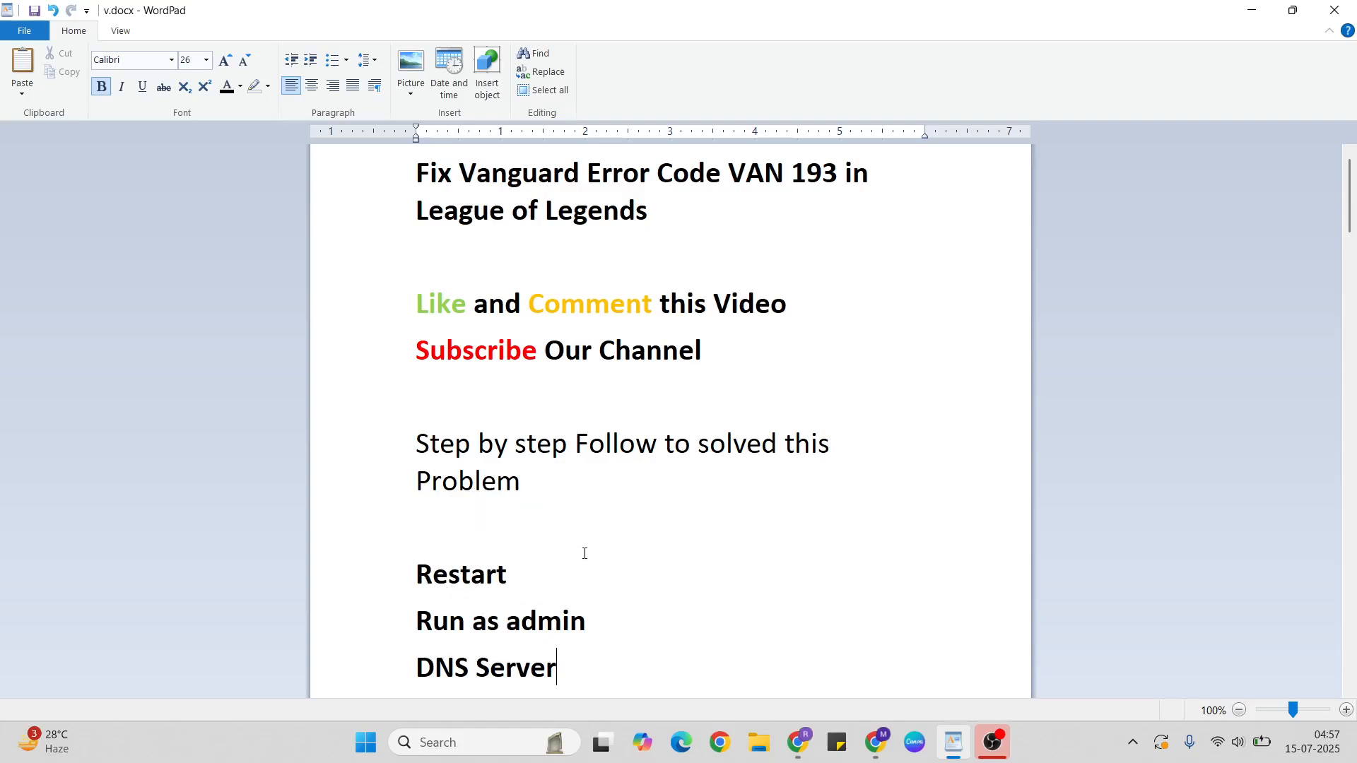
Minimize WordPad, open and dismiss the Start menu, then double-click the desktop
{"action": "left_click", "coordinate": [1249, 9]}
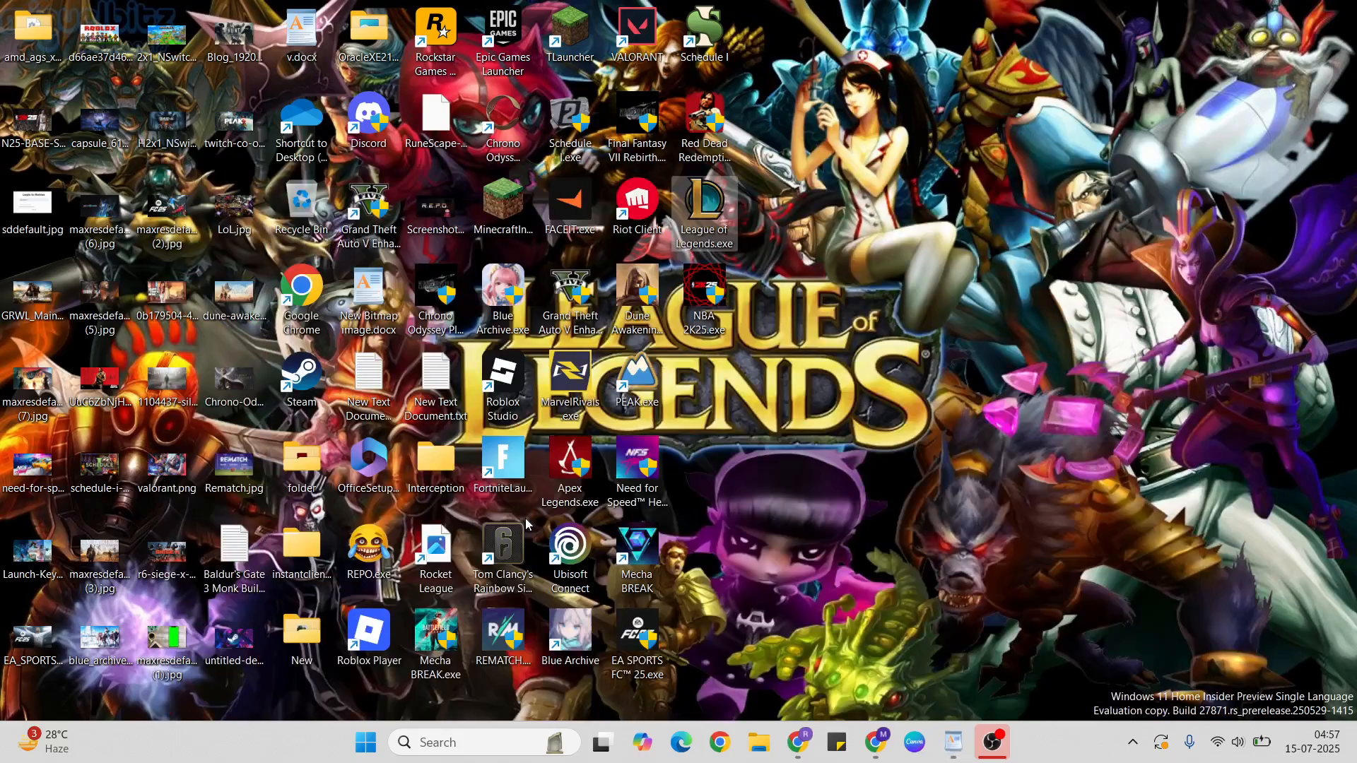
{"action": "left_click", "coordinate": [365, 742]}
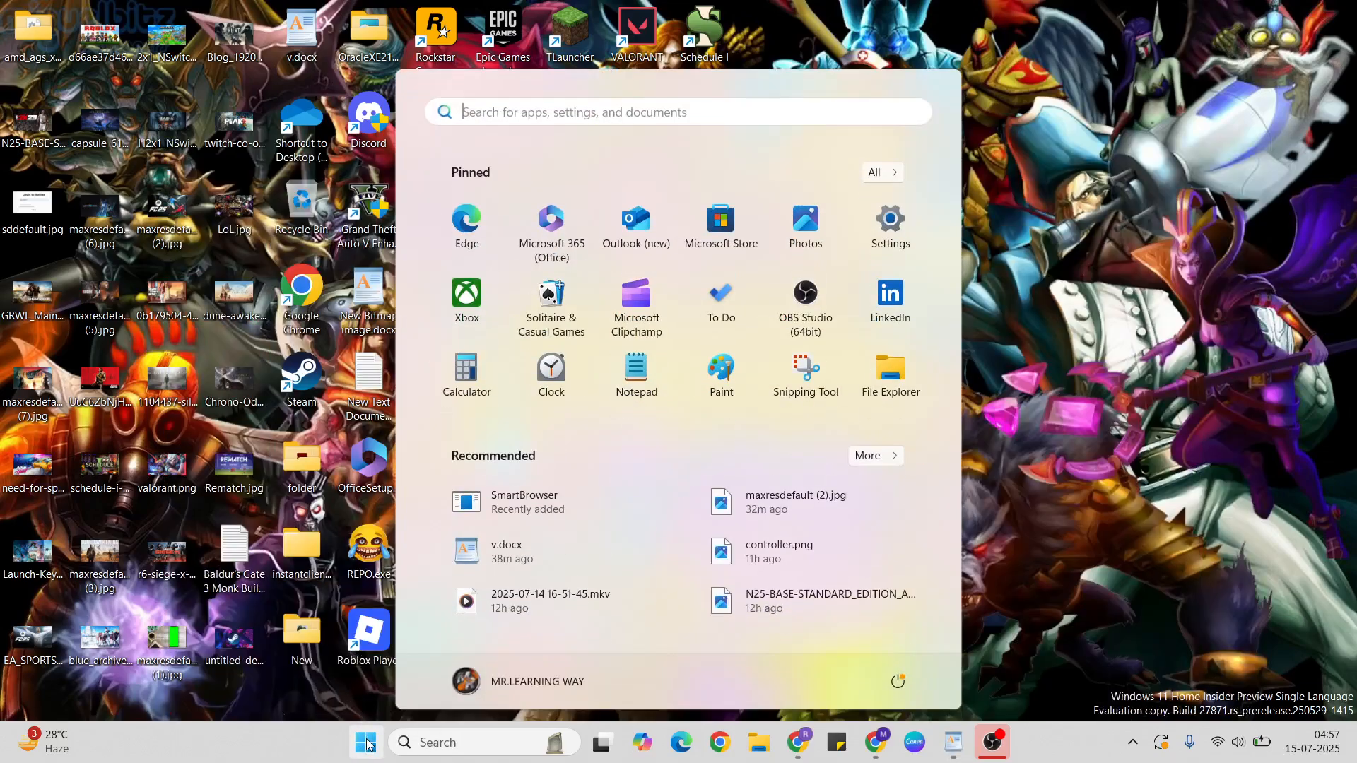
{"action": "left_click", "coordinate": [897, 682]}
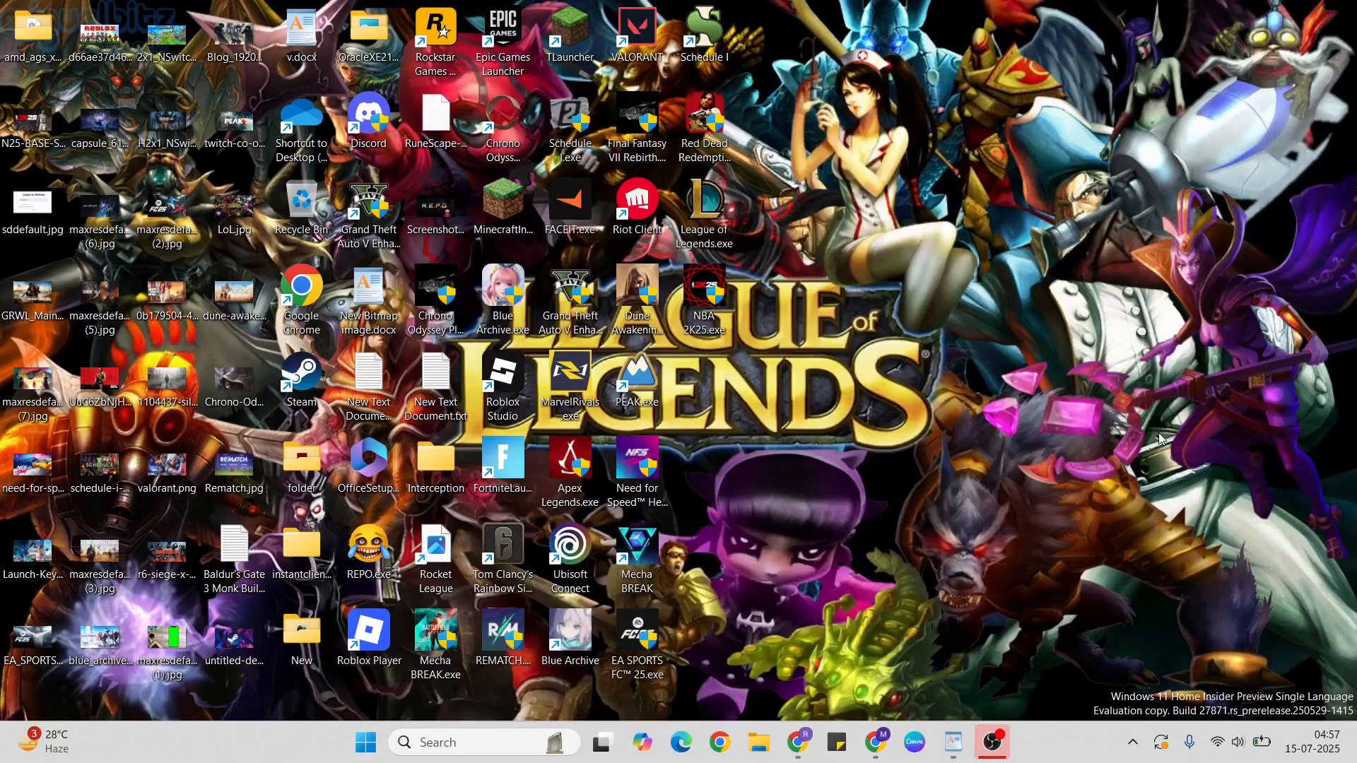
{"action": "double_click", "coordinate": [300, 34]}
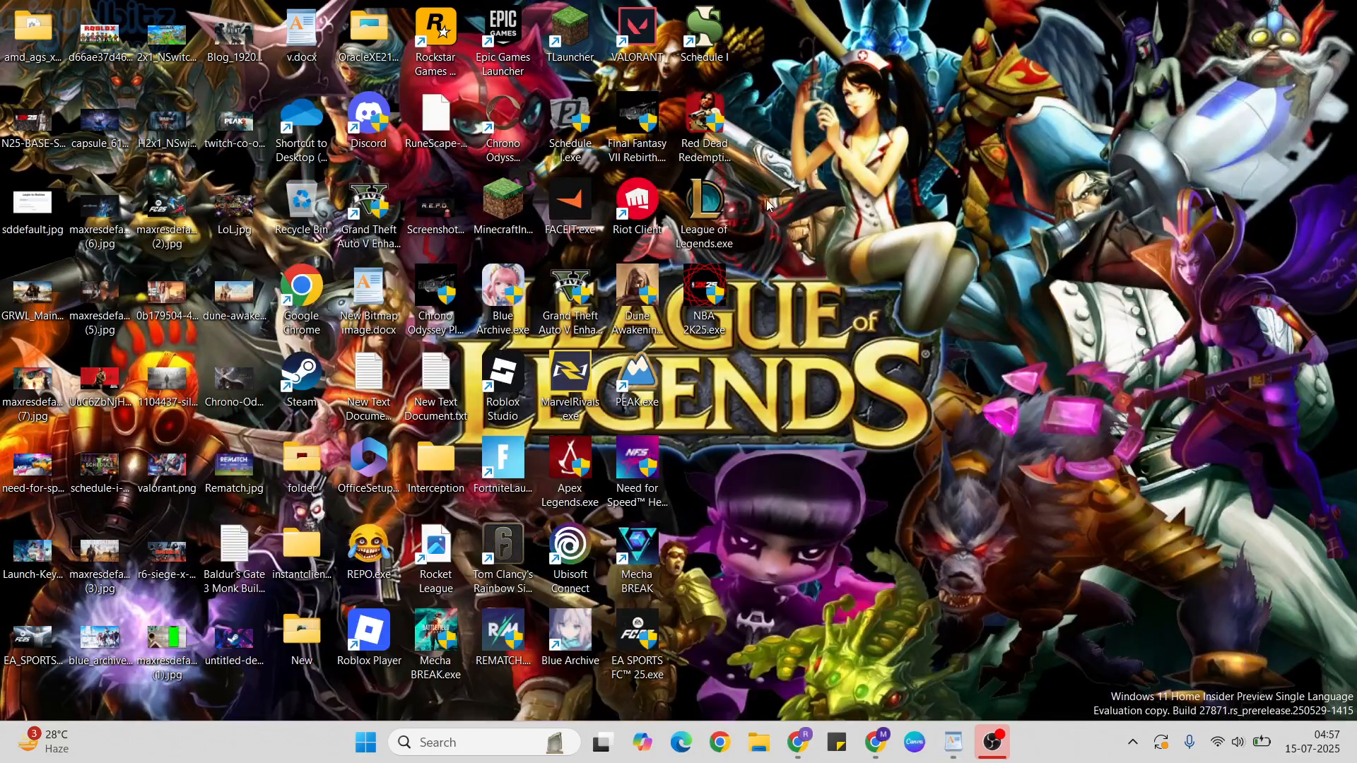
Set League of Legends.exe to Windows 8 compatibility mode and run it as administrator
{"action": "right_click", "coordinate": [704, 204]}
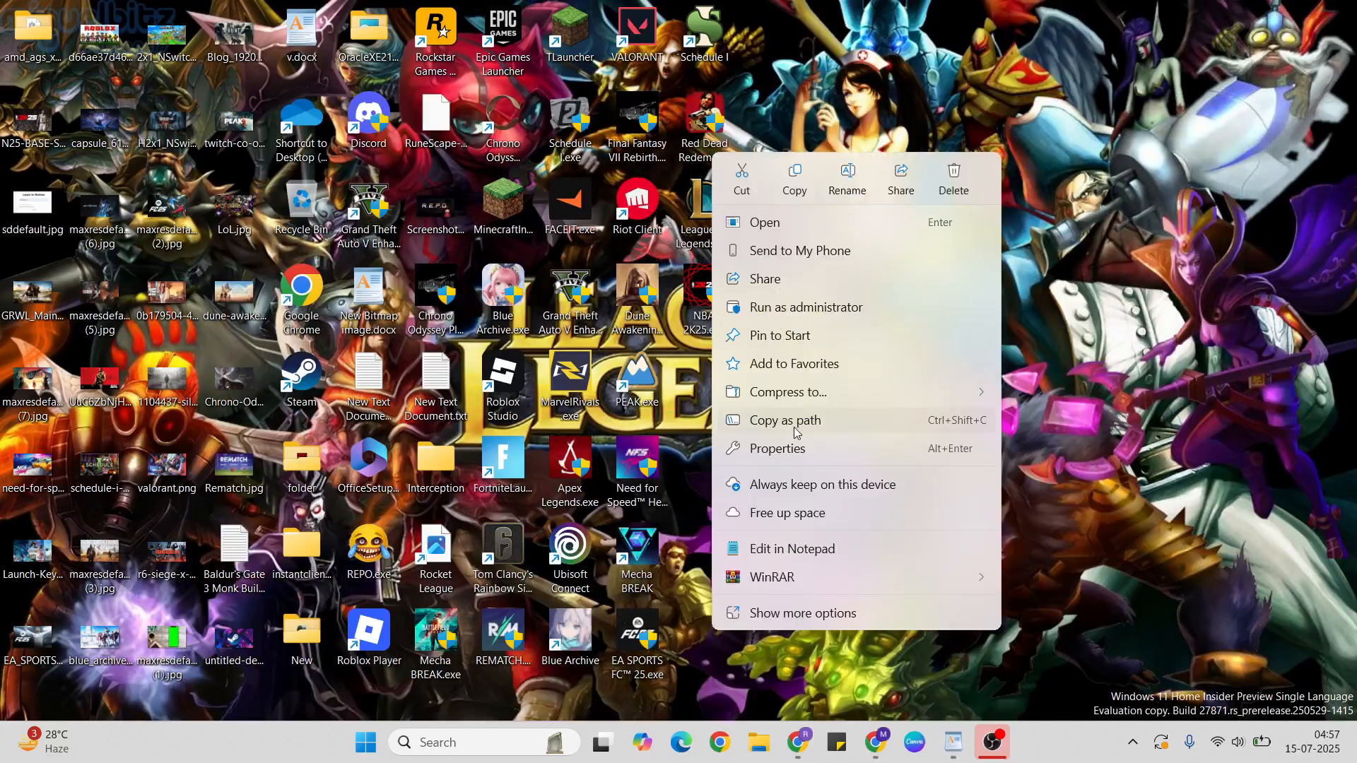
{"action": "left_click", "coordinate": [777, 448]}
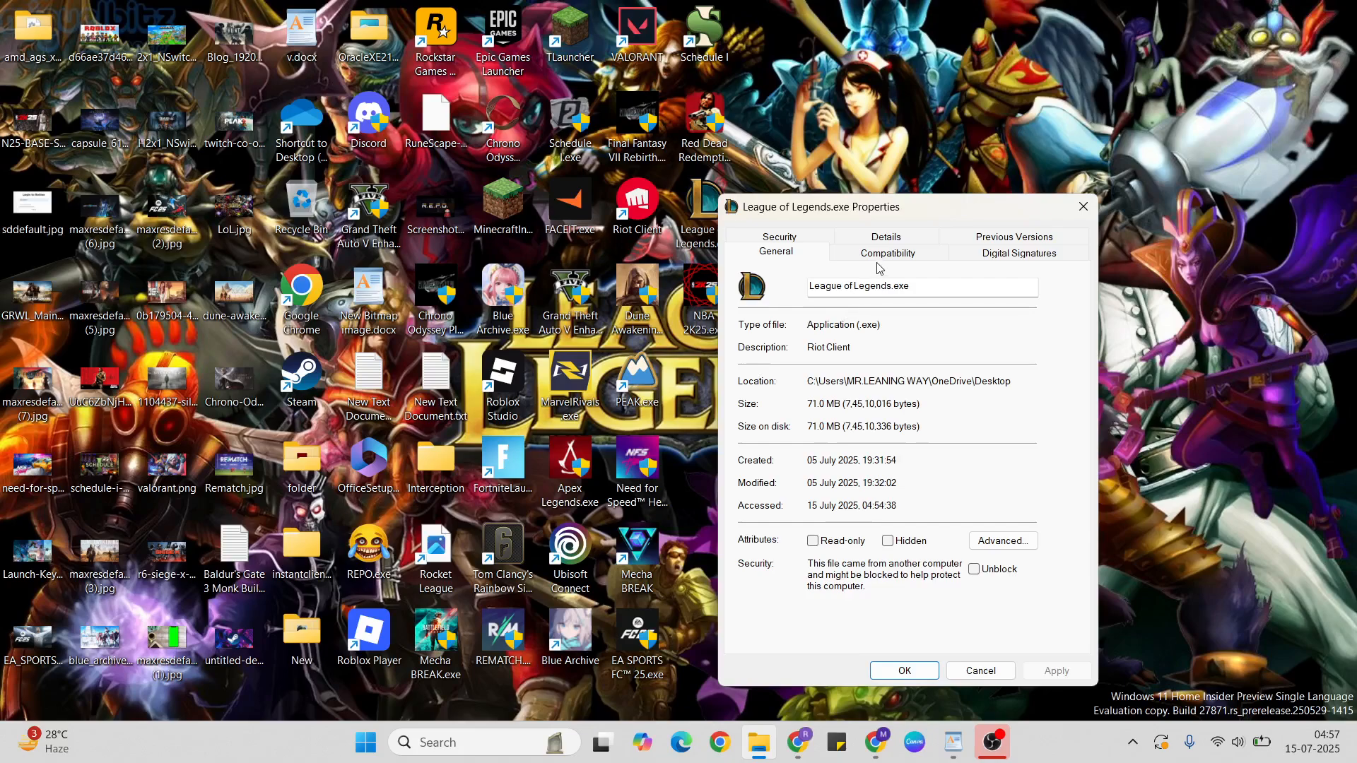
{"action": "left_click", "coordinate": [886, 252]}
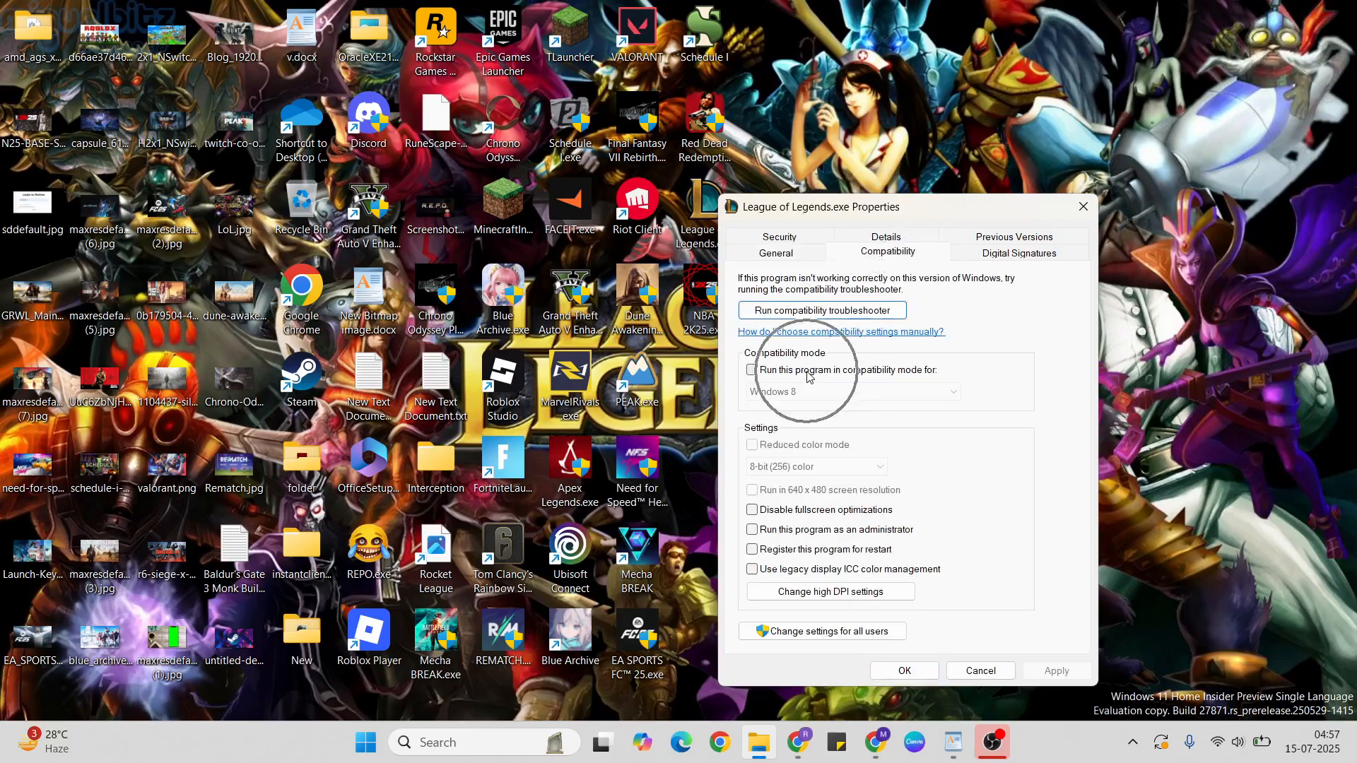
{"action": "left_click", "coordinate": [751, 370]}
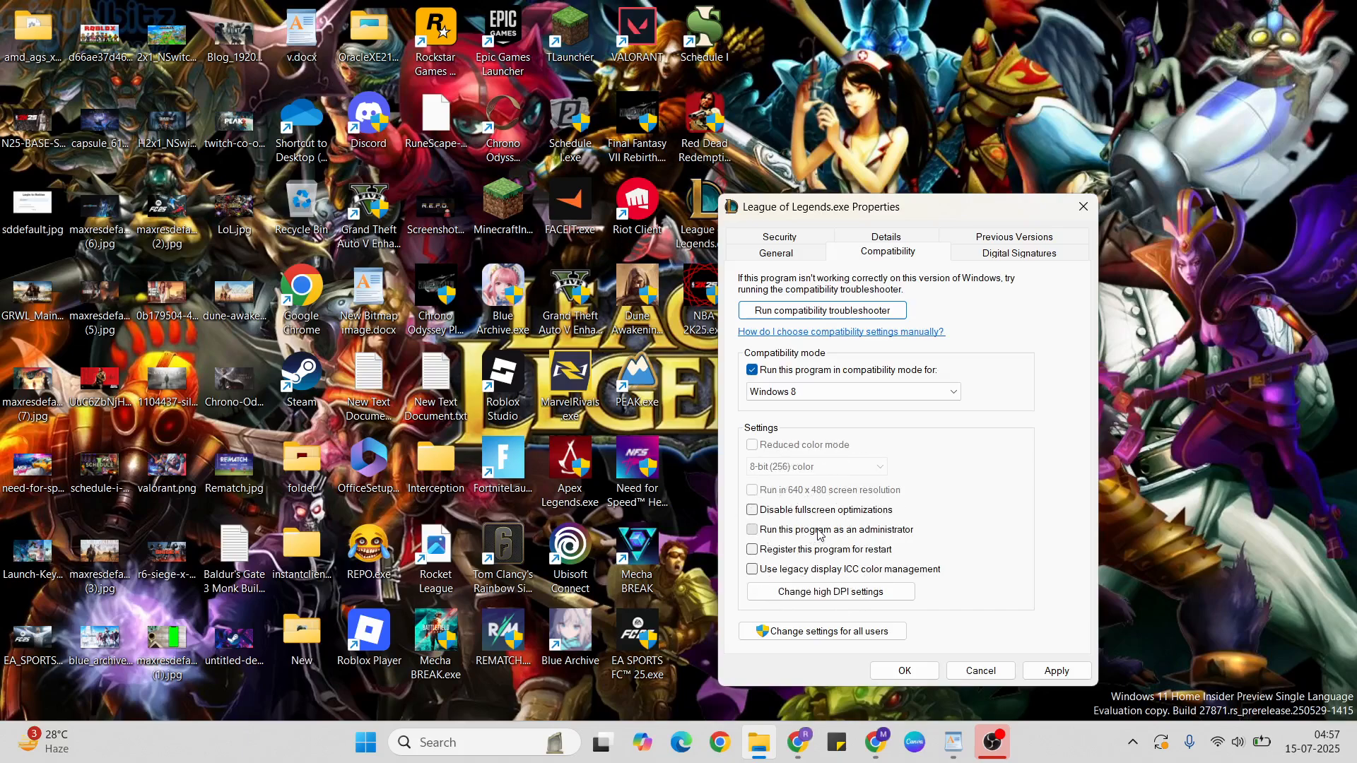
{"action": "left_click", "coordinate": [751, 528]}
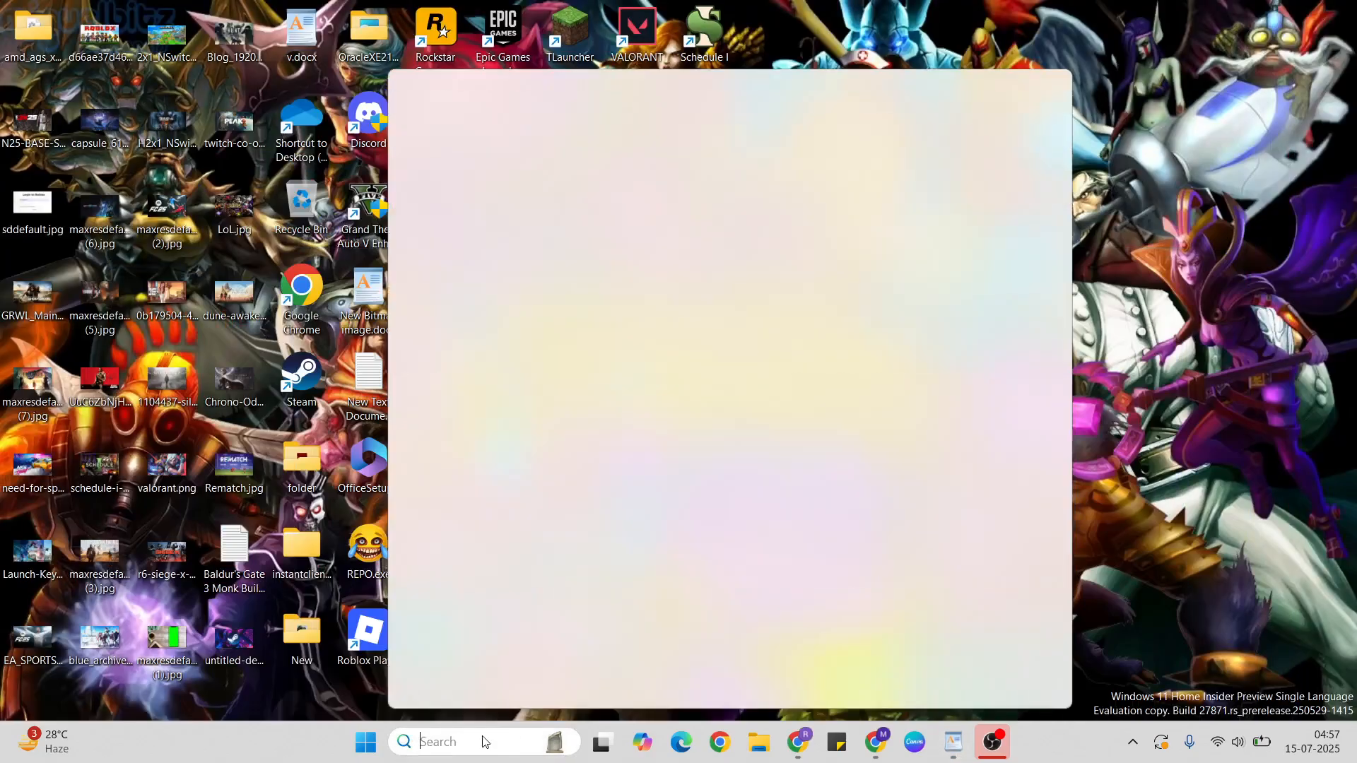
Search 'contro' for Control Panel and reach Network Connections via Network and Sharing Center
{"action": "type", "text": "contro"}
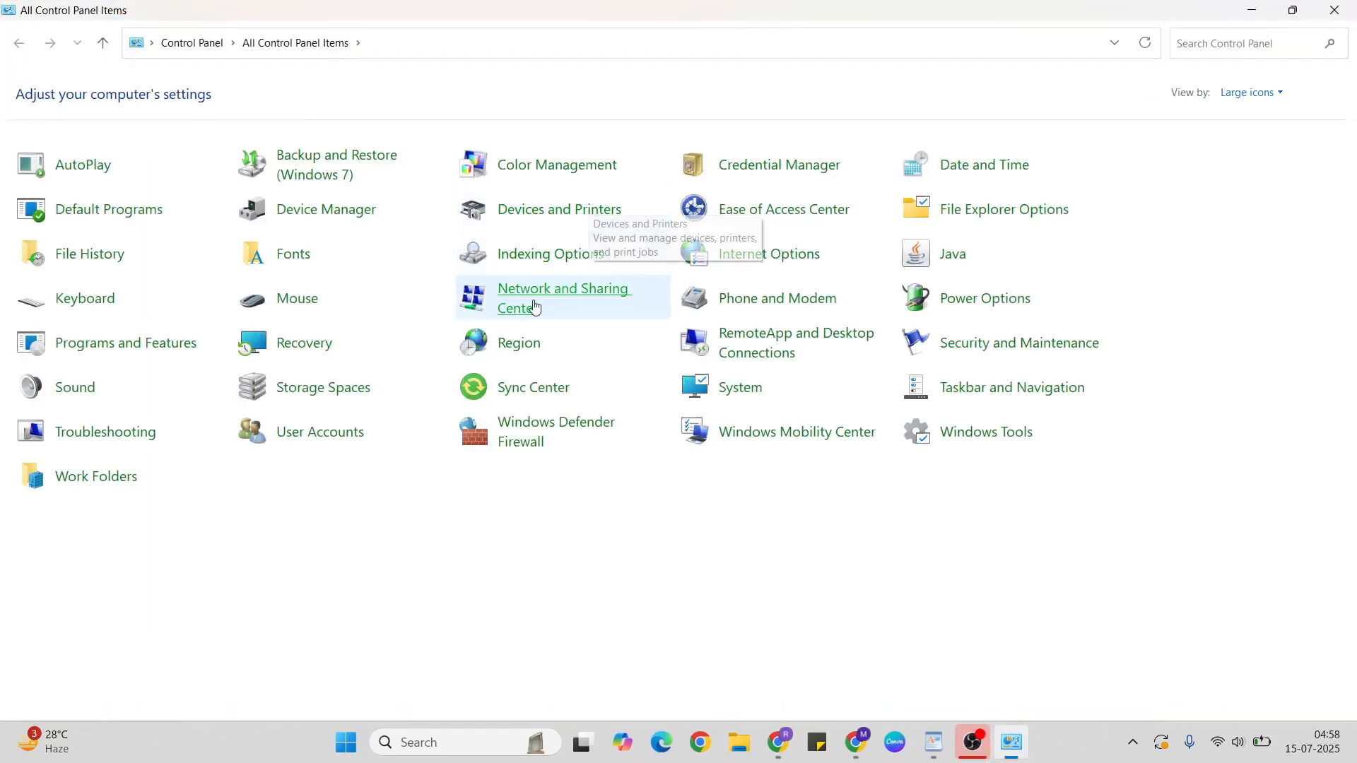
{"action": "mouse_move", "coordinate": [554, 298]}
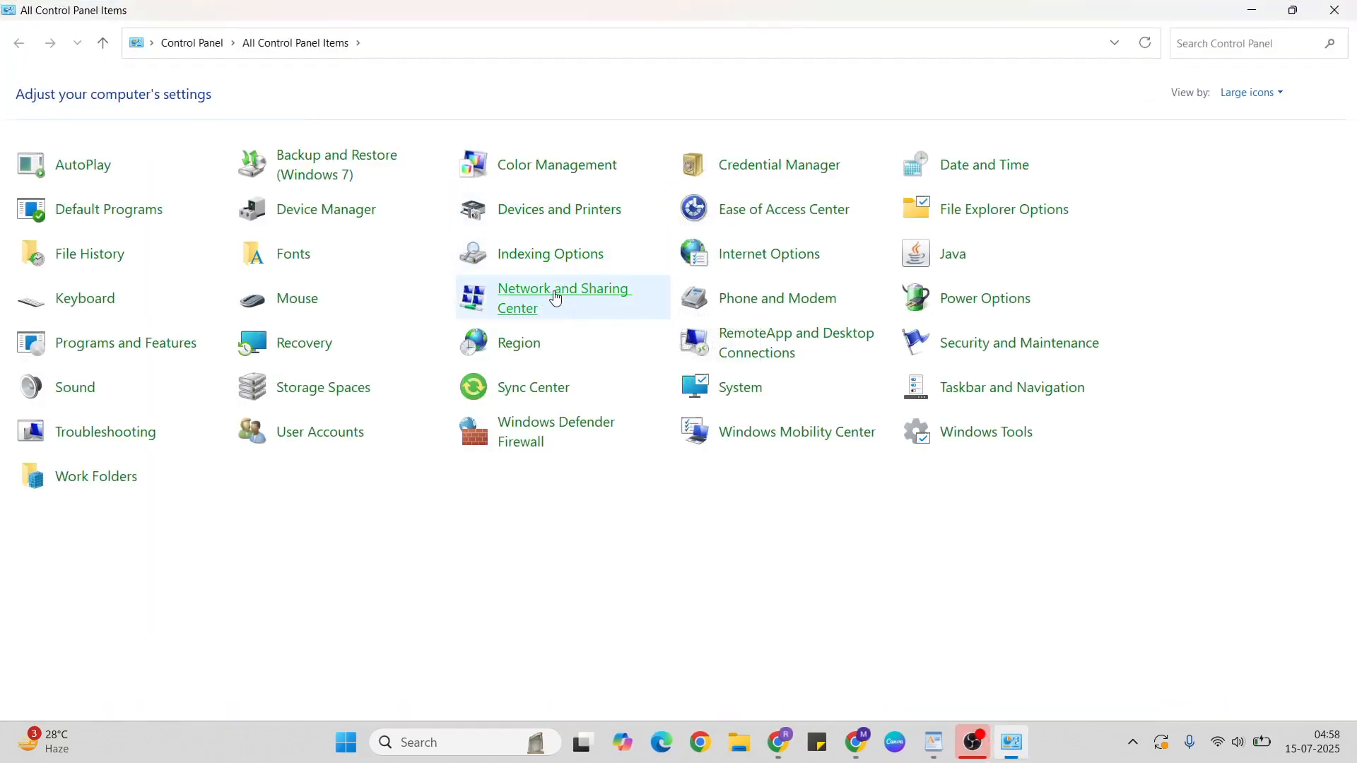
{"action": "left_click", "coordinate": [564, 298]}
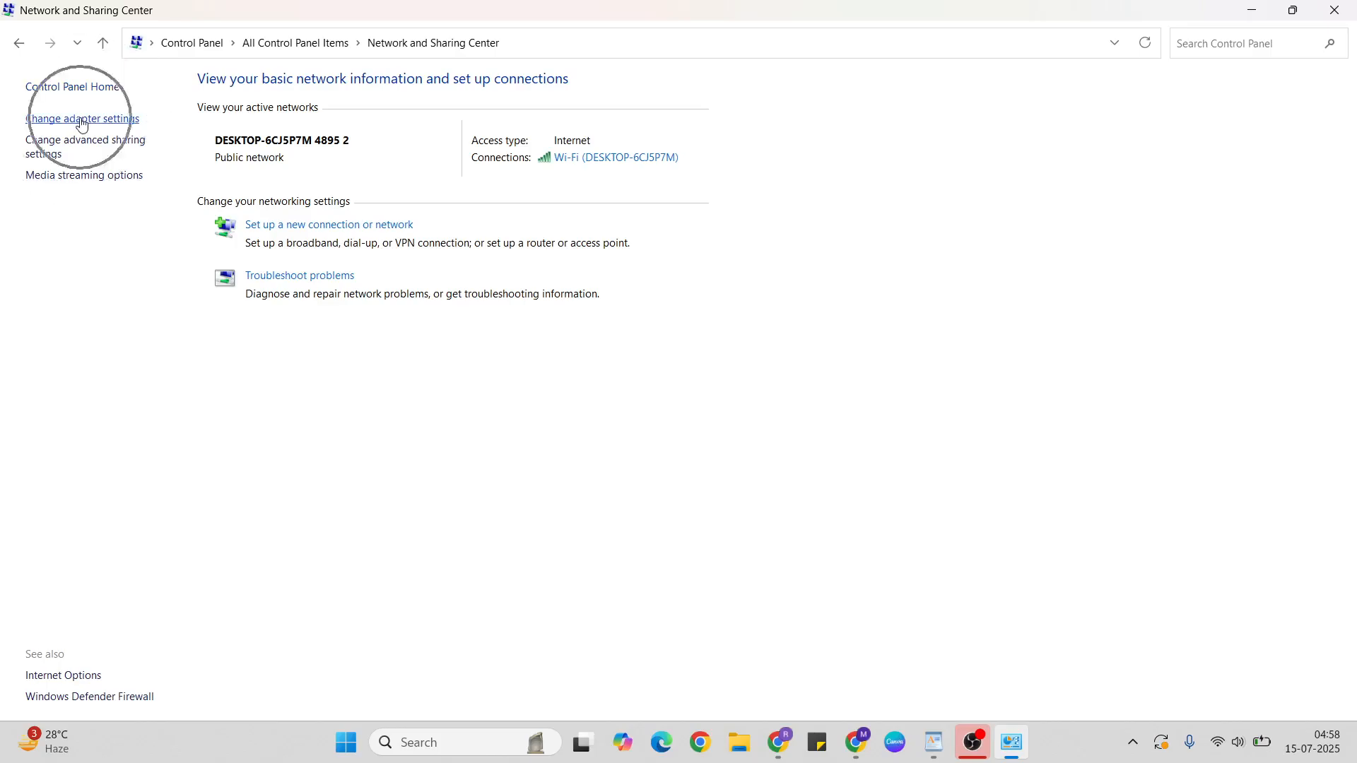
{"action": "left_click", "coordinate": [82, 119]}
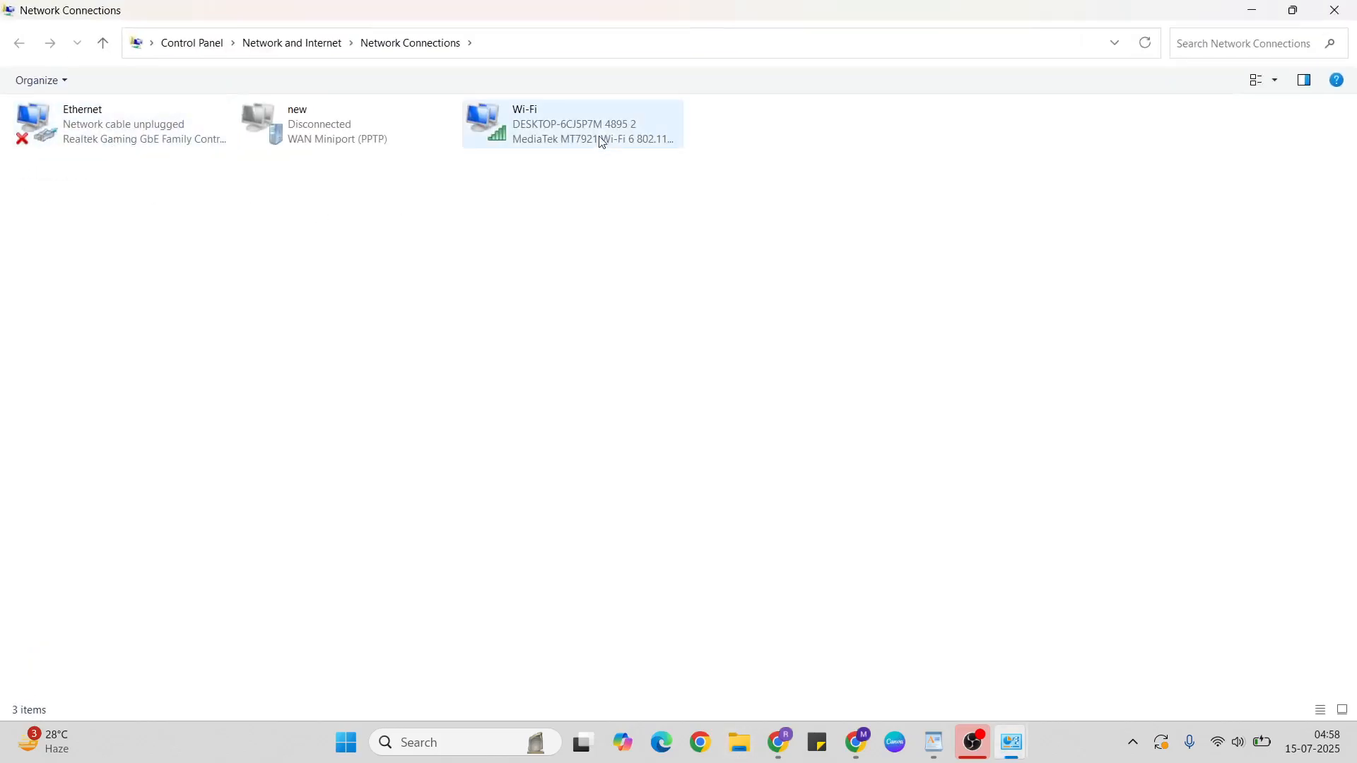
Set the Wi-Fi adapter's IPv4 DNS servers to 8.8.8.8 and 8.8.4.4, then close its dialogs
{"action": "right_click", "coordinate": [597, 124]}
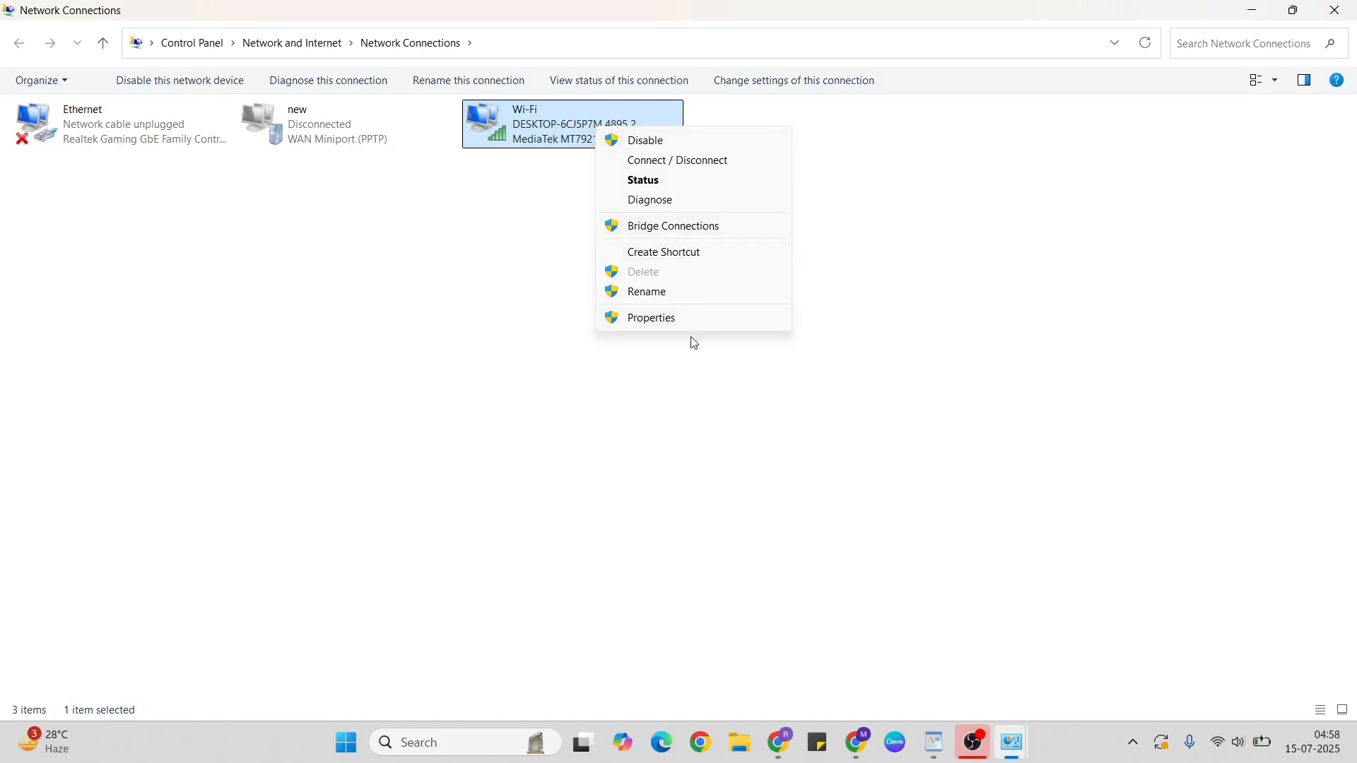
{"action": "left_click", "coordinate": [651, 318]}
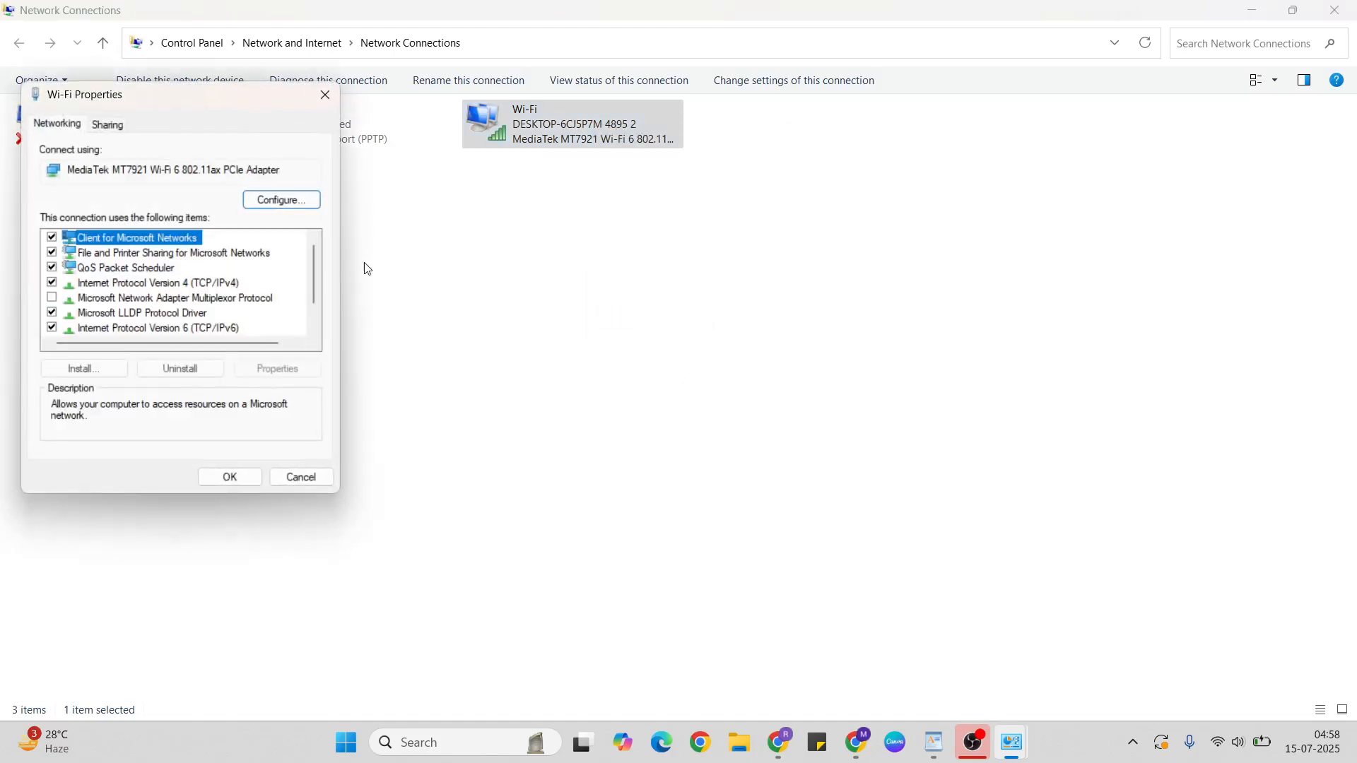
{"action": "left_click", "coordinate": [159, 282]}
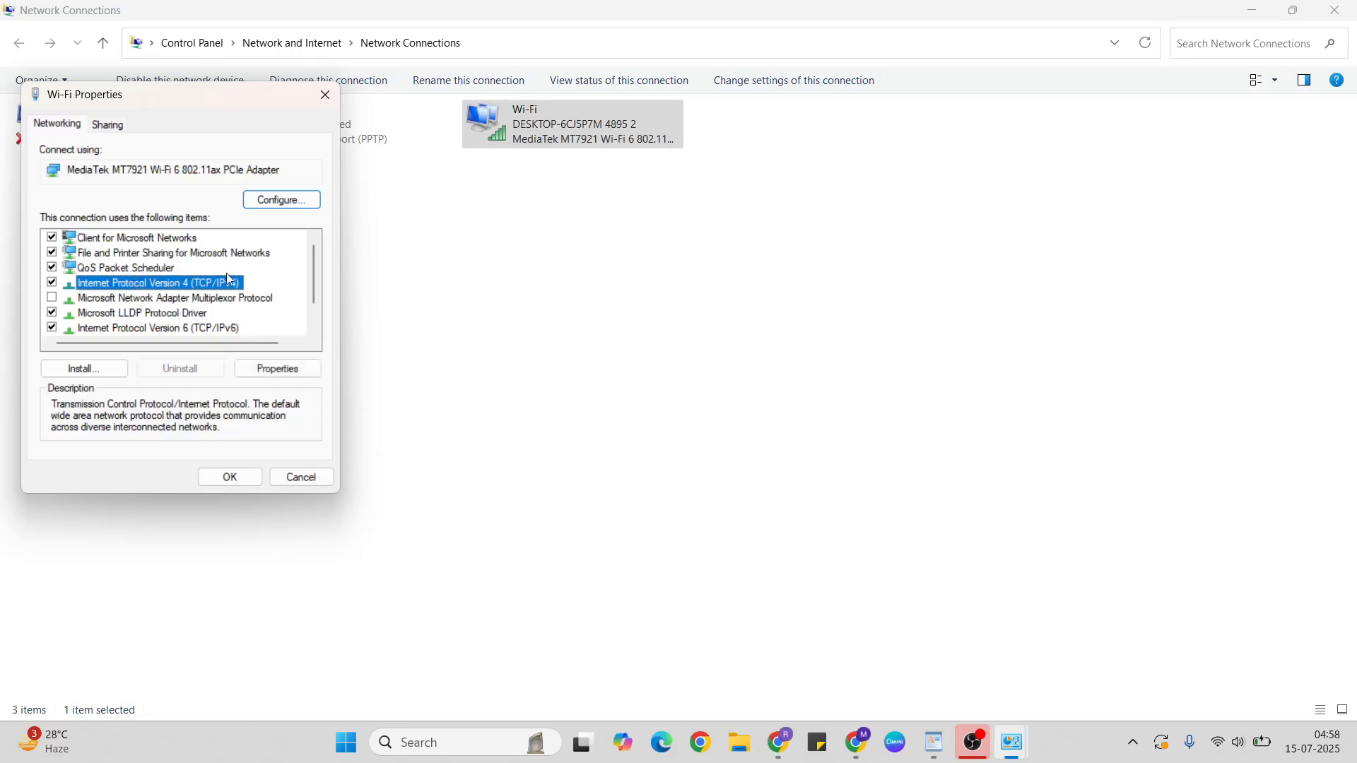
{"action": "left_click", "coordinate": [277, 367]}
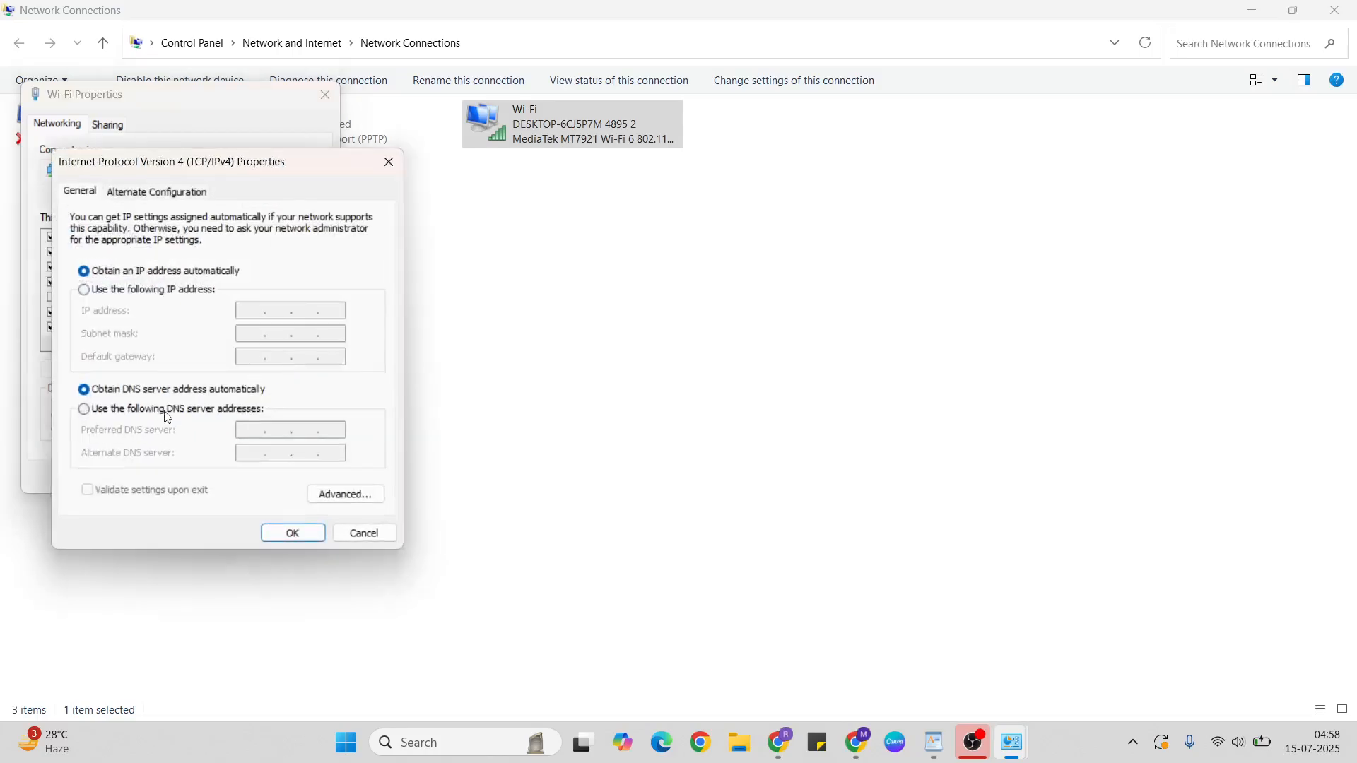
{"action": "left_click", "coordinate": [84, 408]}
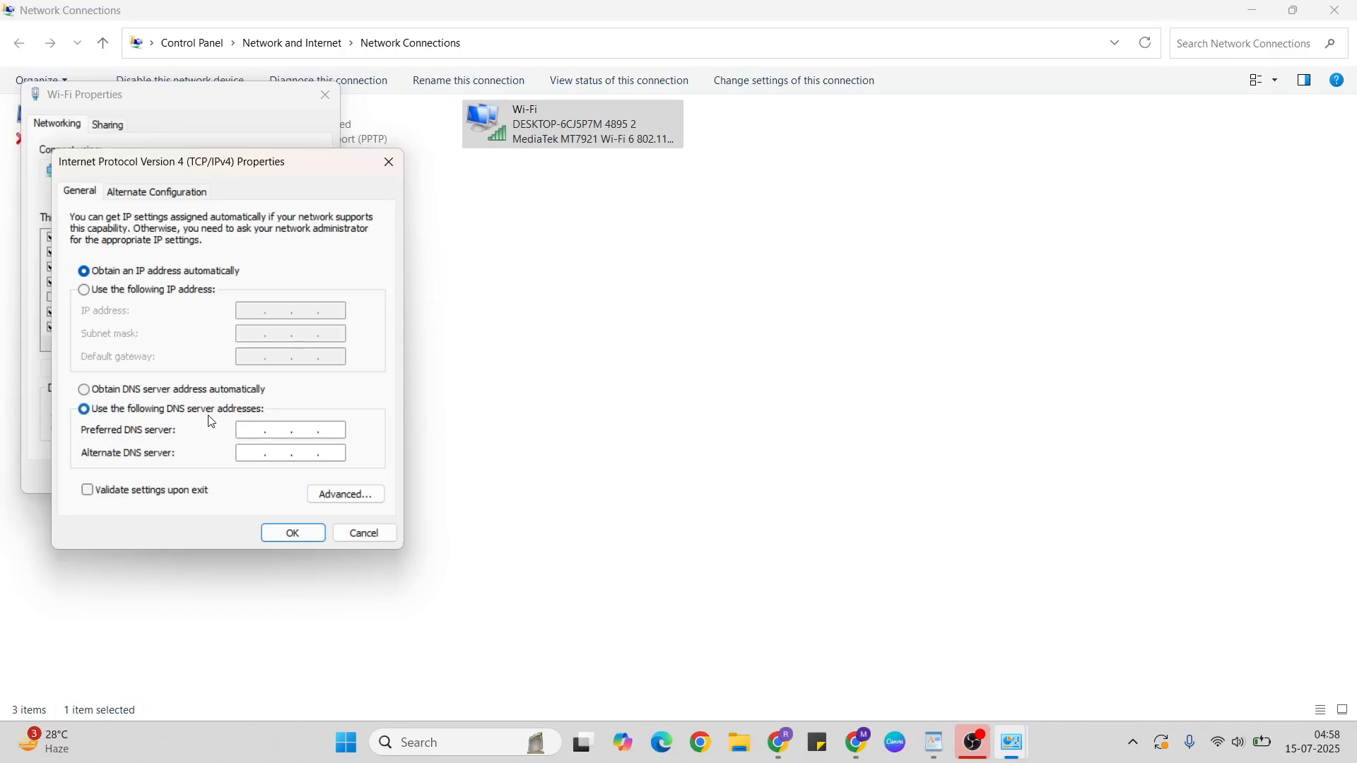
{"action": "type", "text": "8.8.8.8"}
{"action": "type", "text": "8.8.4.4"}
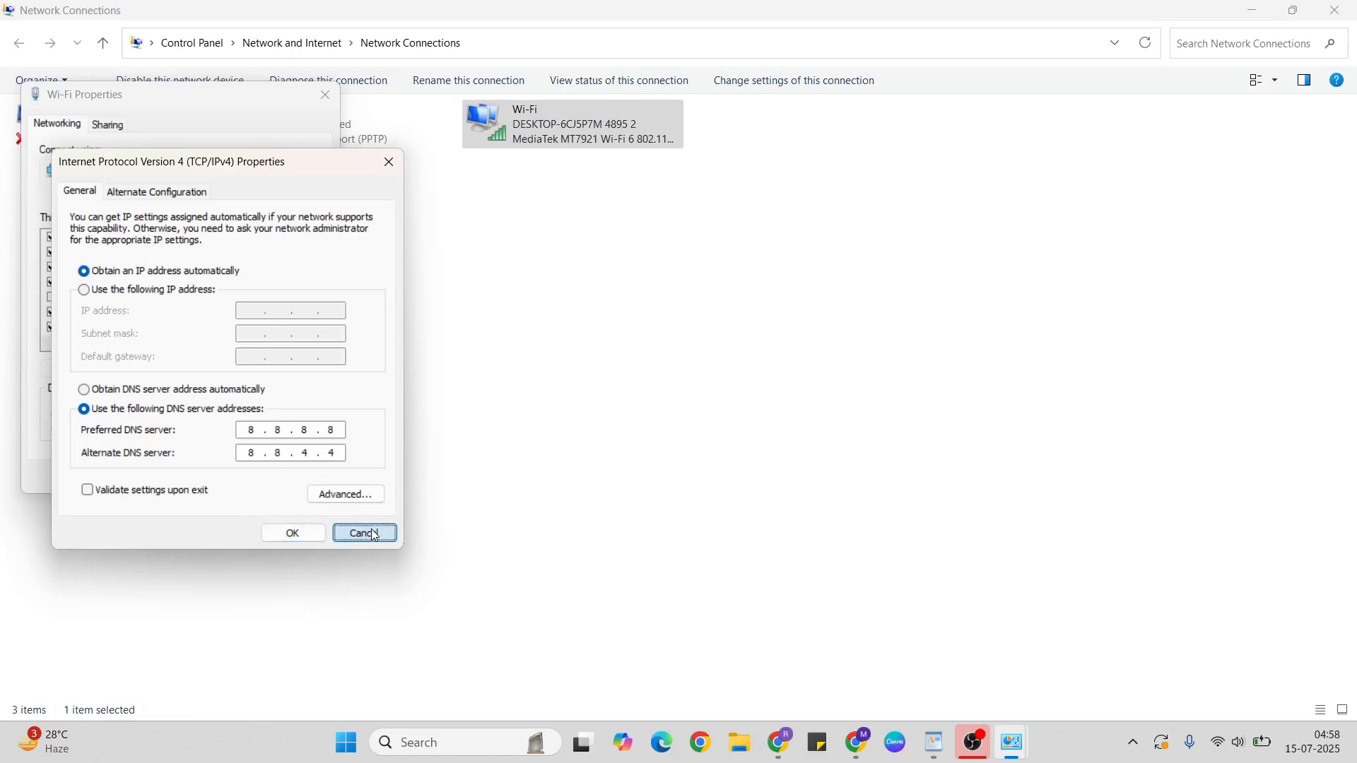
{"action": "left_click", "coordinate": [363, 532]}
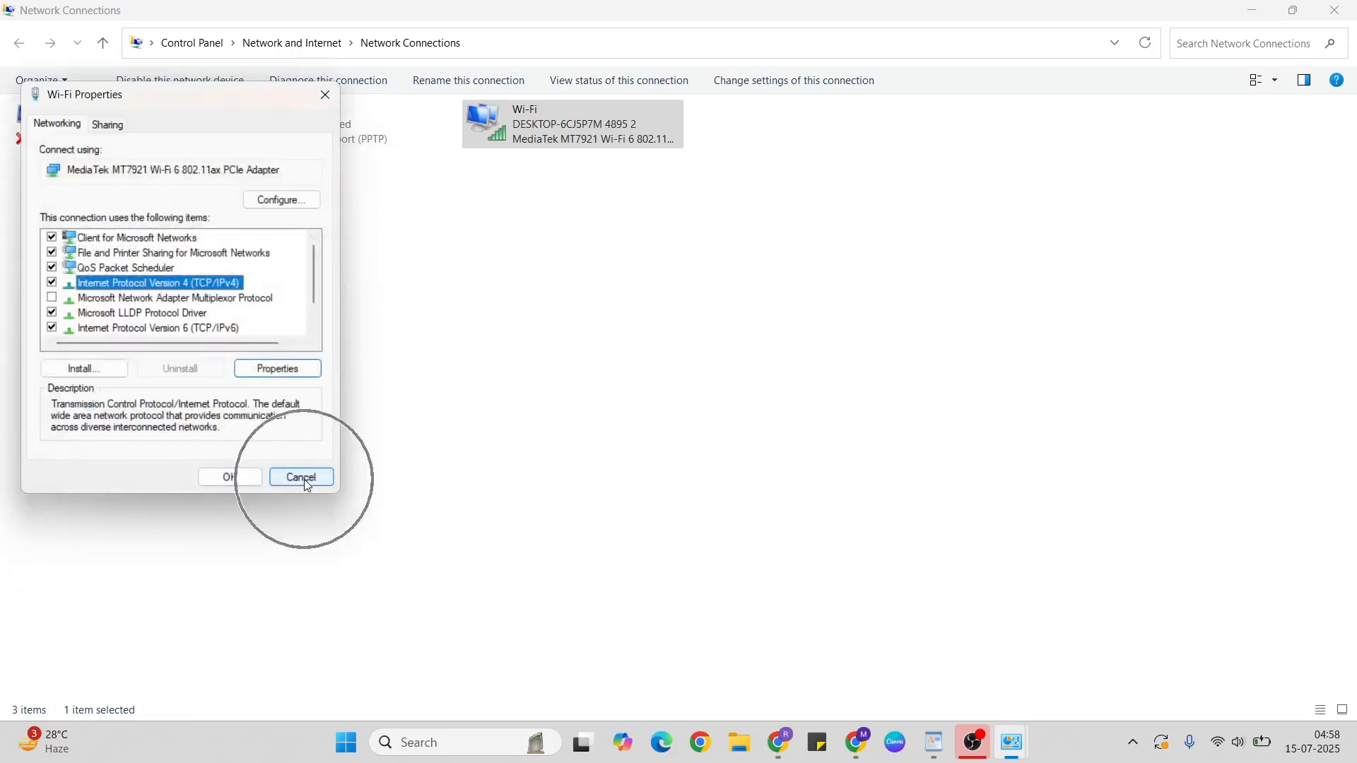
{"action": "left_click", "coordinate": [301, 477]}
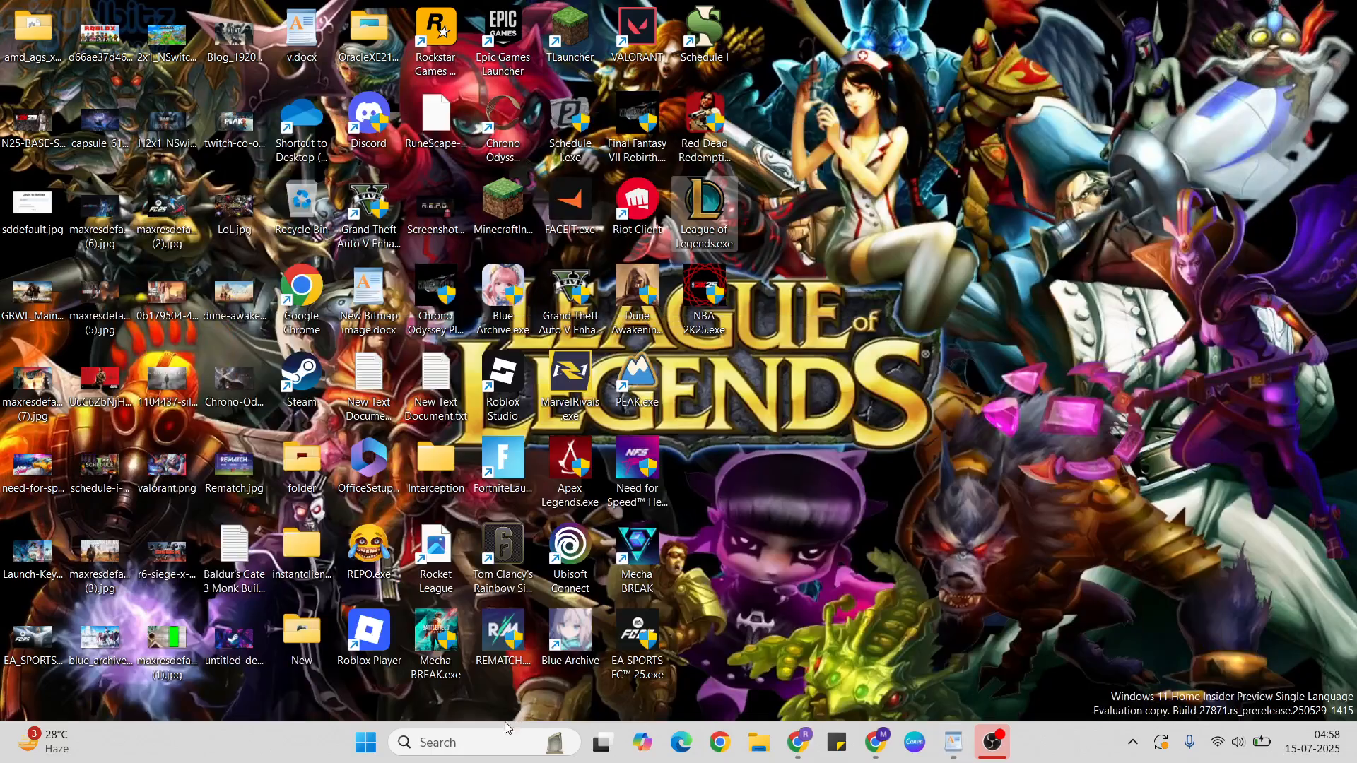
Search 'services', open the Services console and scroll down toward the vgc entry
{"action": "type", "text": "services"}
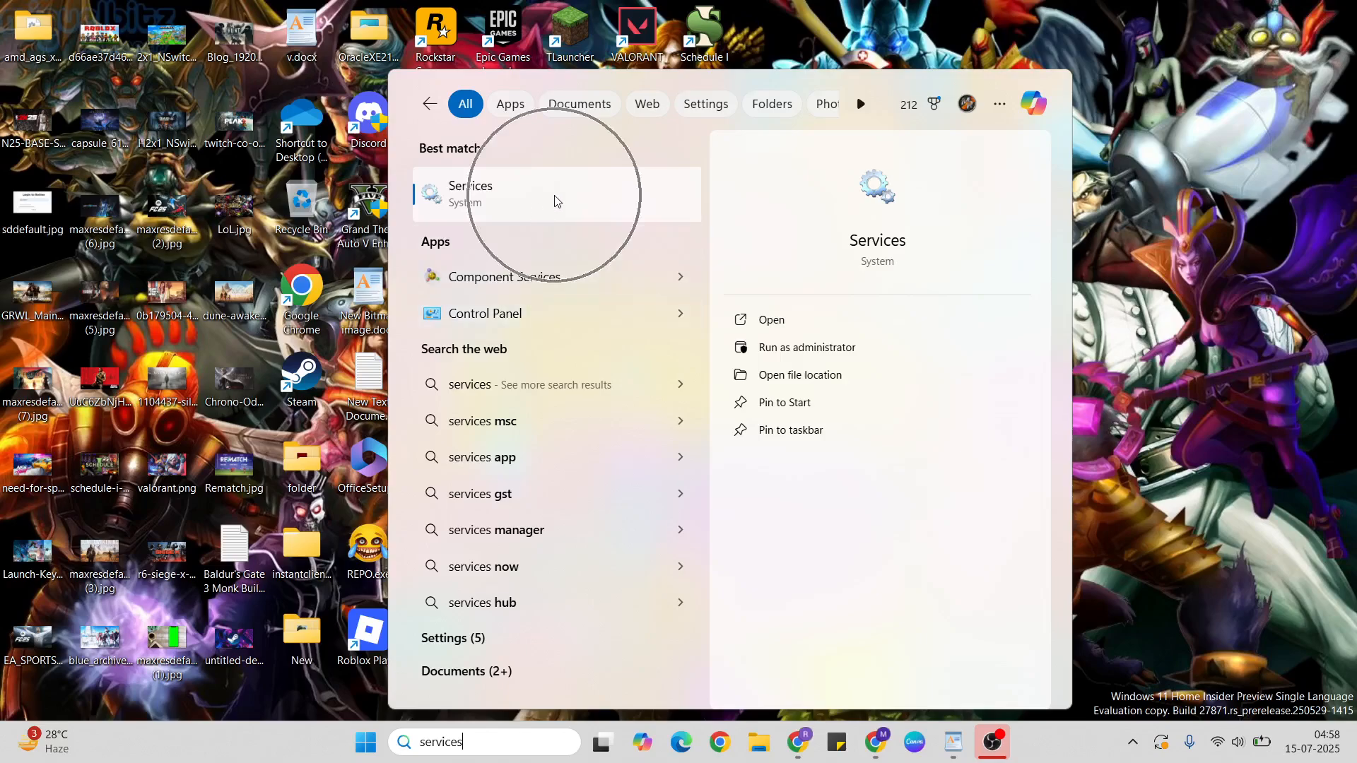
{"action": "left_click", "coordinate": [470, 192]}
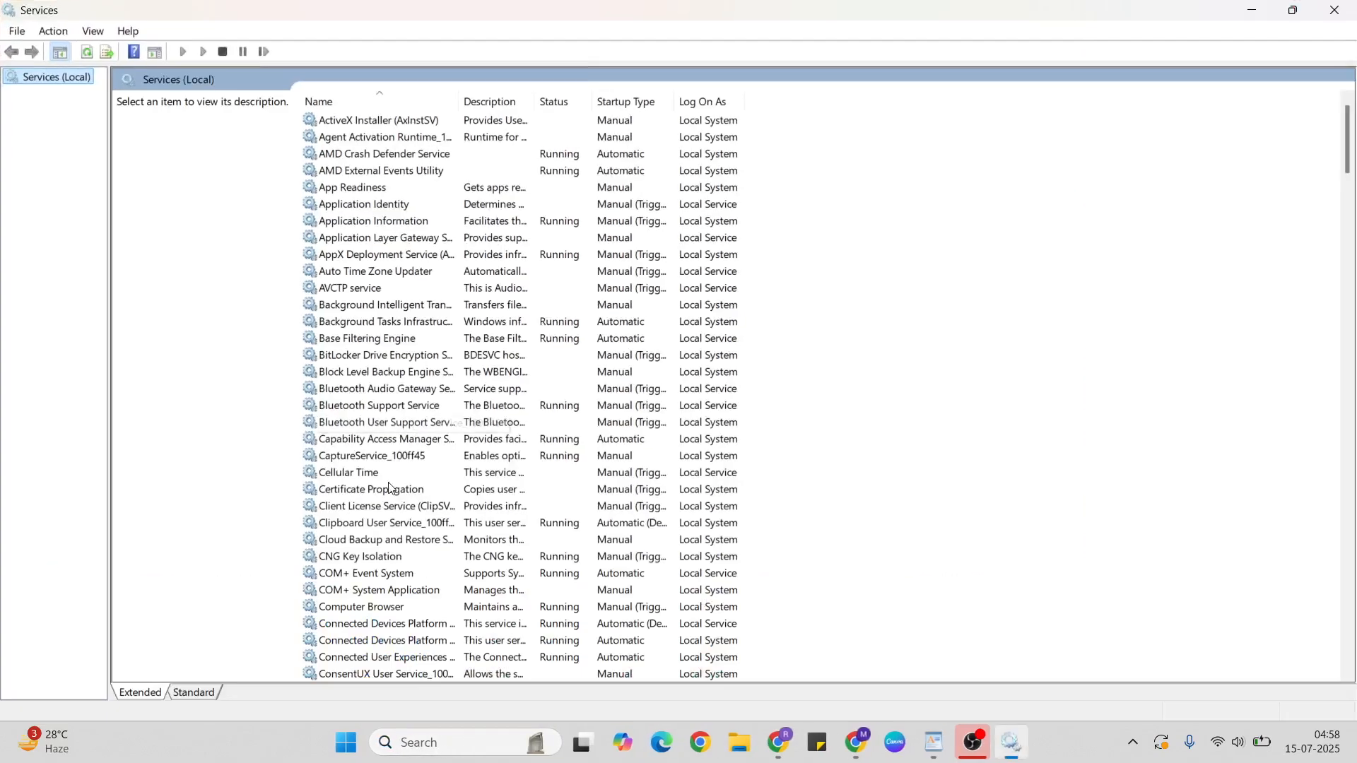
{"action": "scroll", "scroll_direction": "down", "scroll_amount": 3}
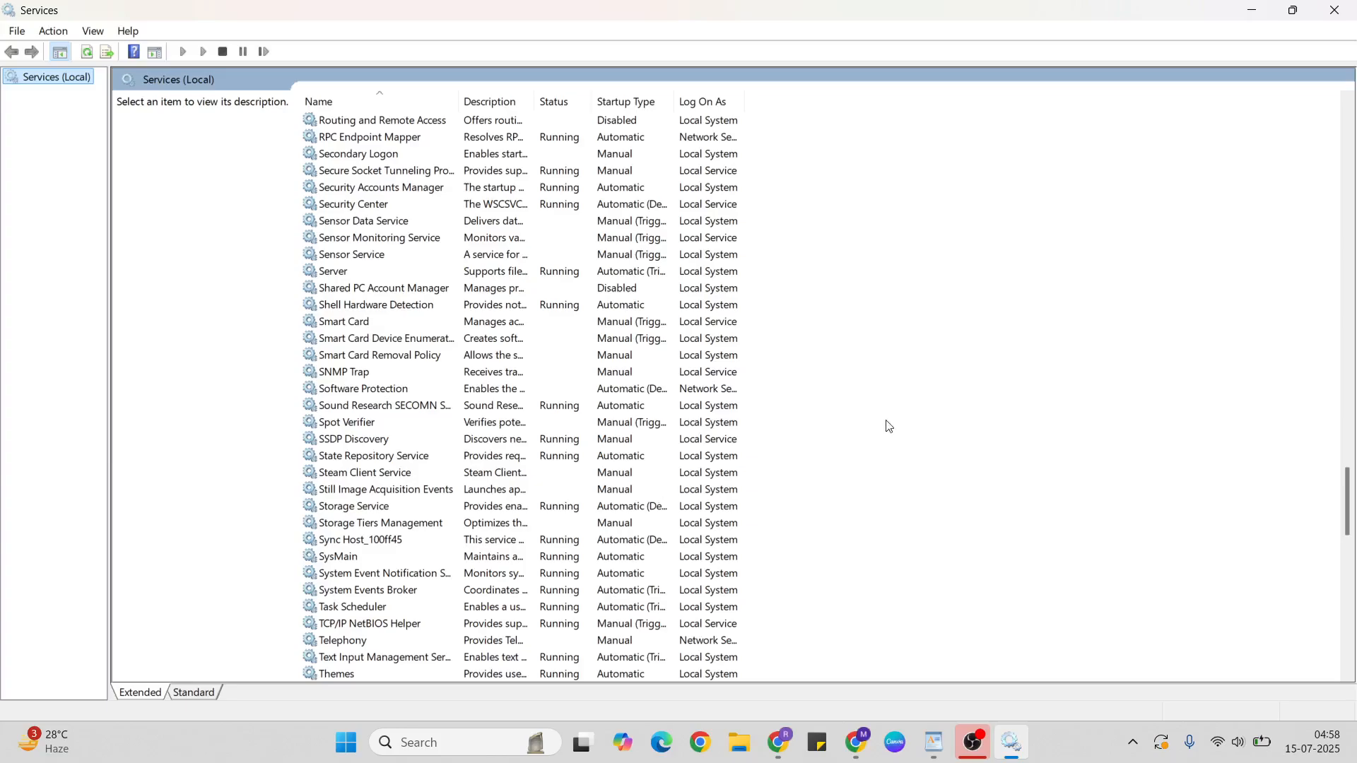
{"action": "mouse_move", "coordinate": [1349, 501]}
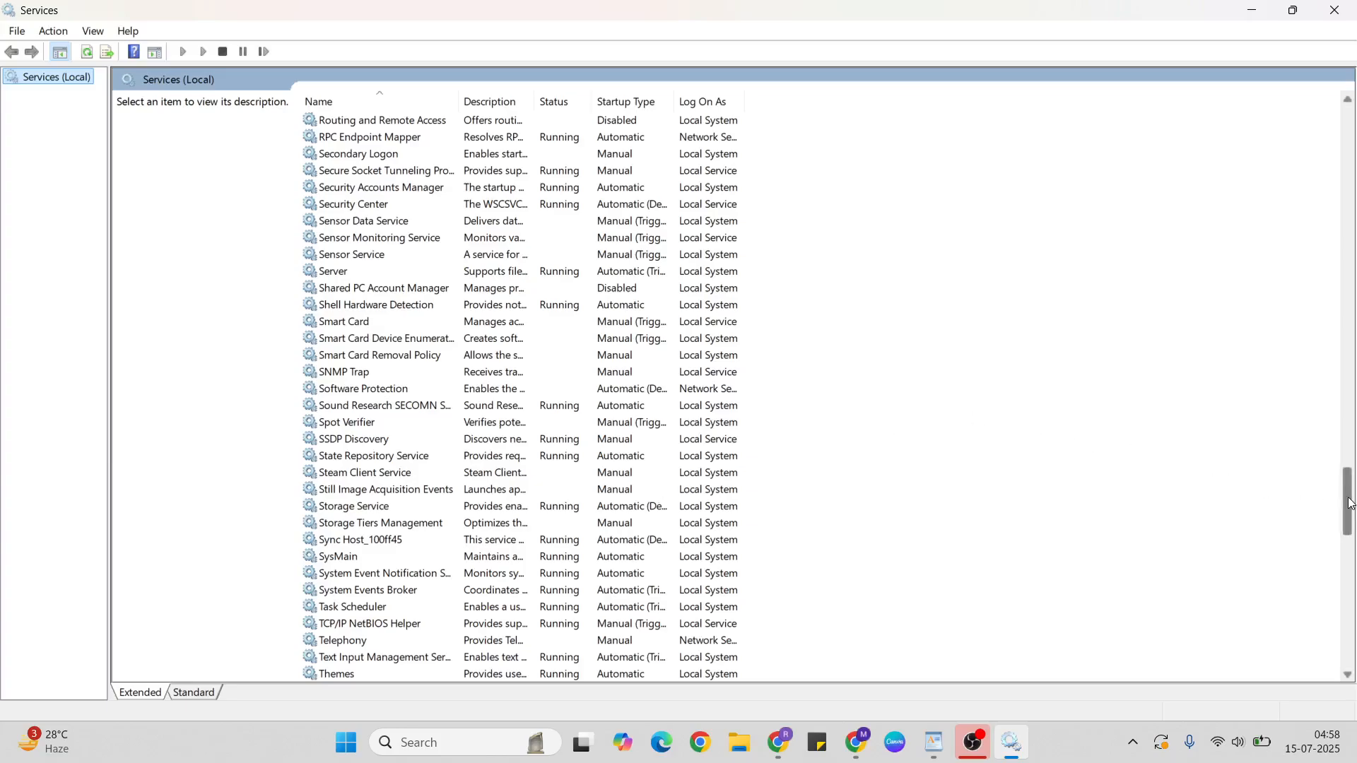
{"action": "scroll", "scroll_direction": "down", "scroll_amount": 3}
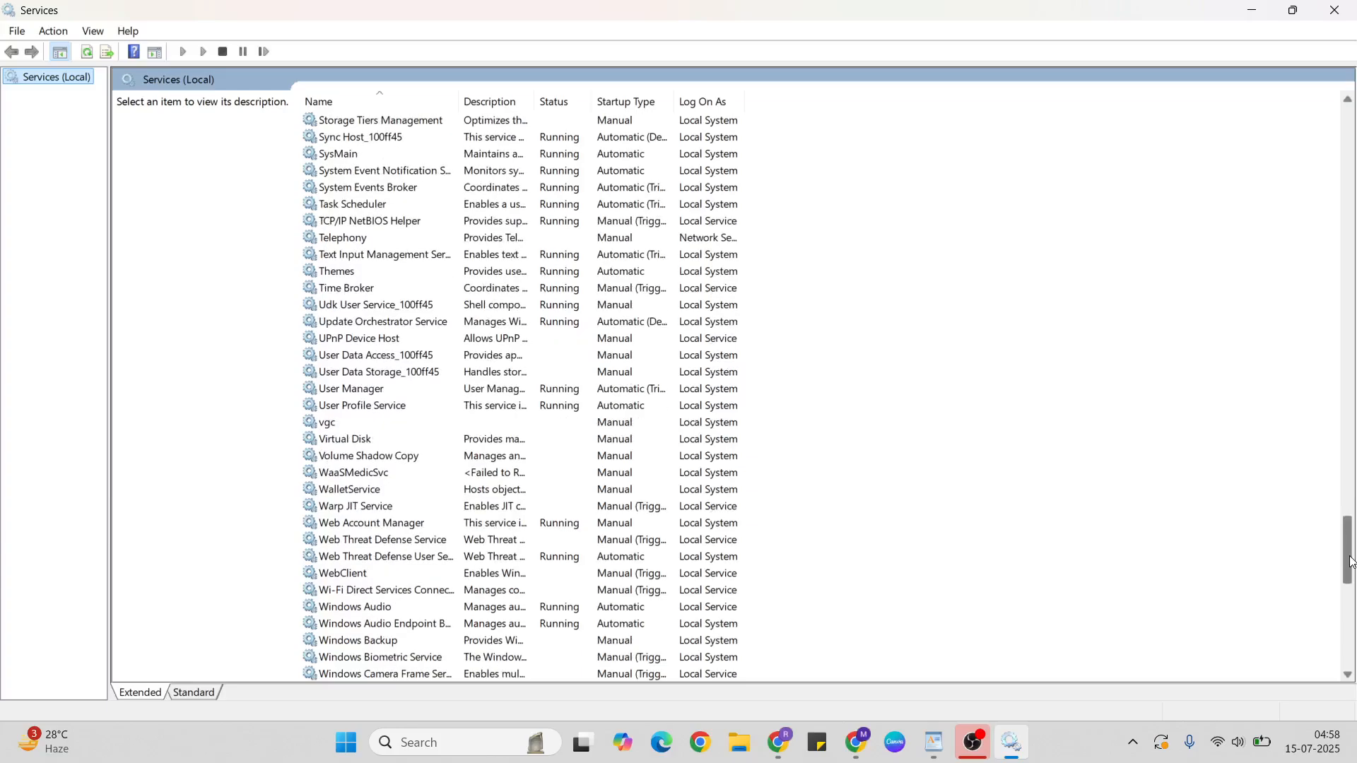
{"action": "mouse_move", "coordinate": [501, 433]}
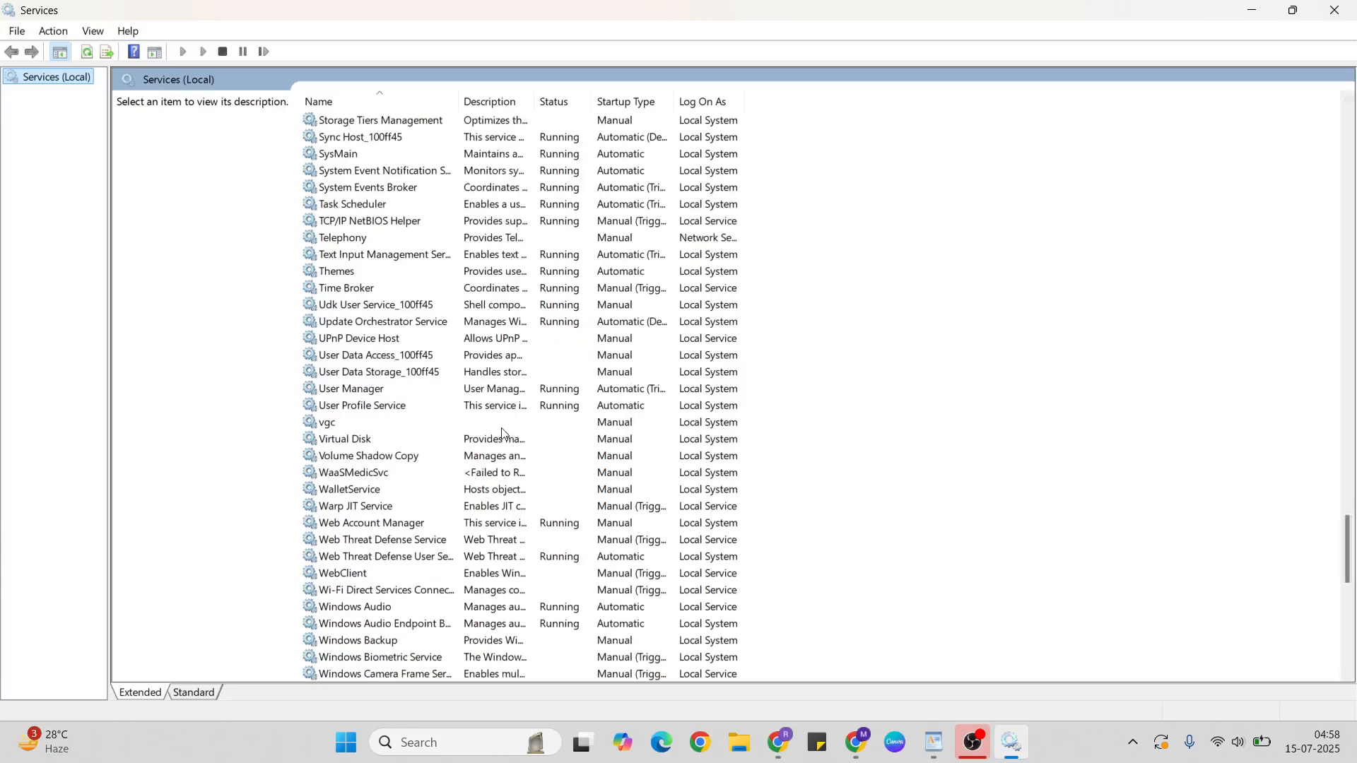
Start the vgc service from its Properties dialog, then switch back to the WordPad notes
{"action": "right_click", "coordinate": [327, 423]}
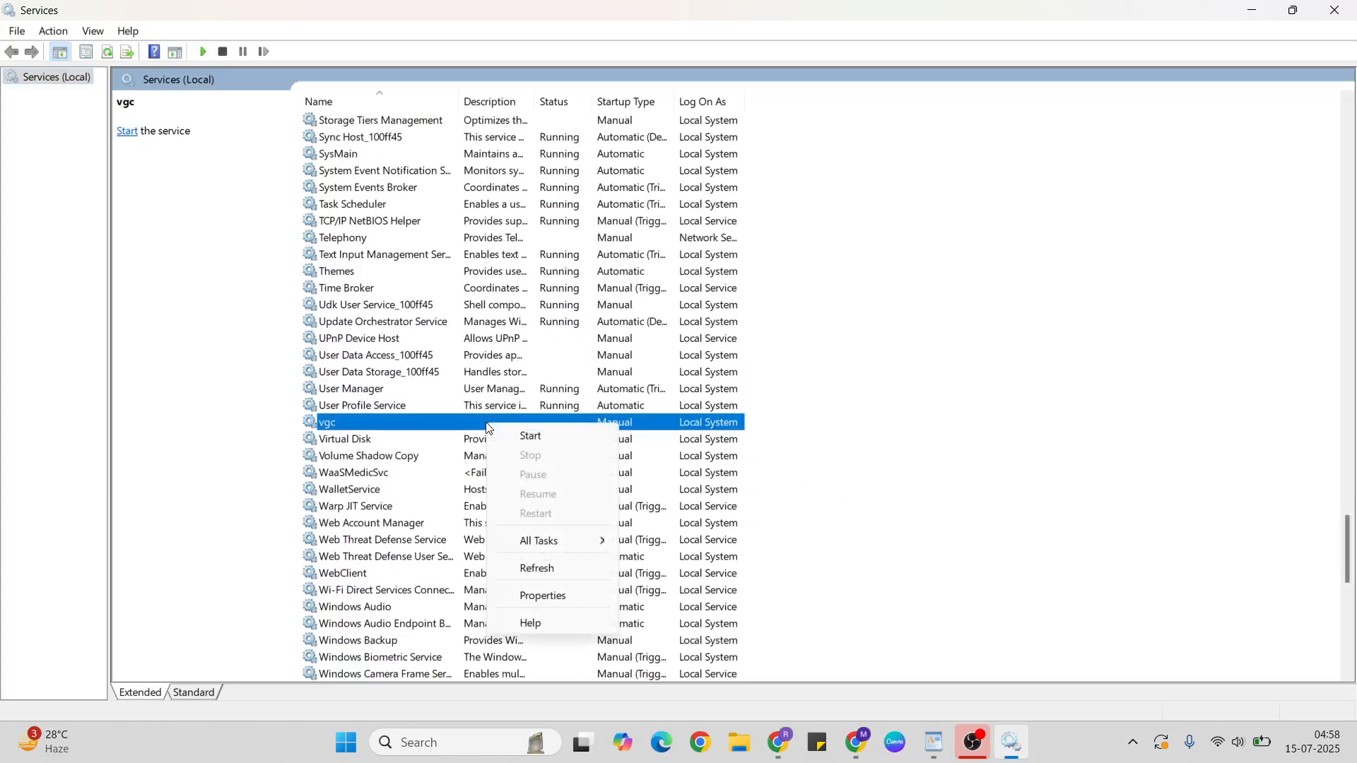
{"action": "left_click", "coordinate": [542, 595]}
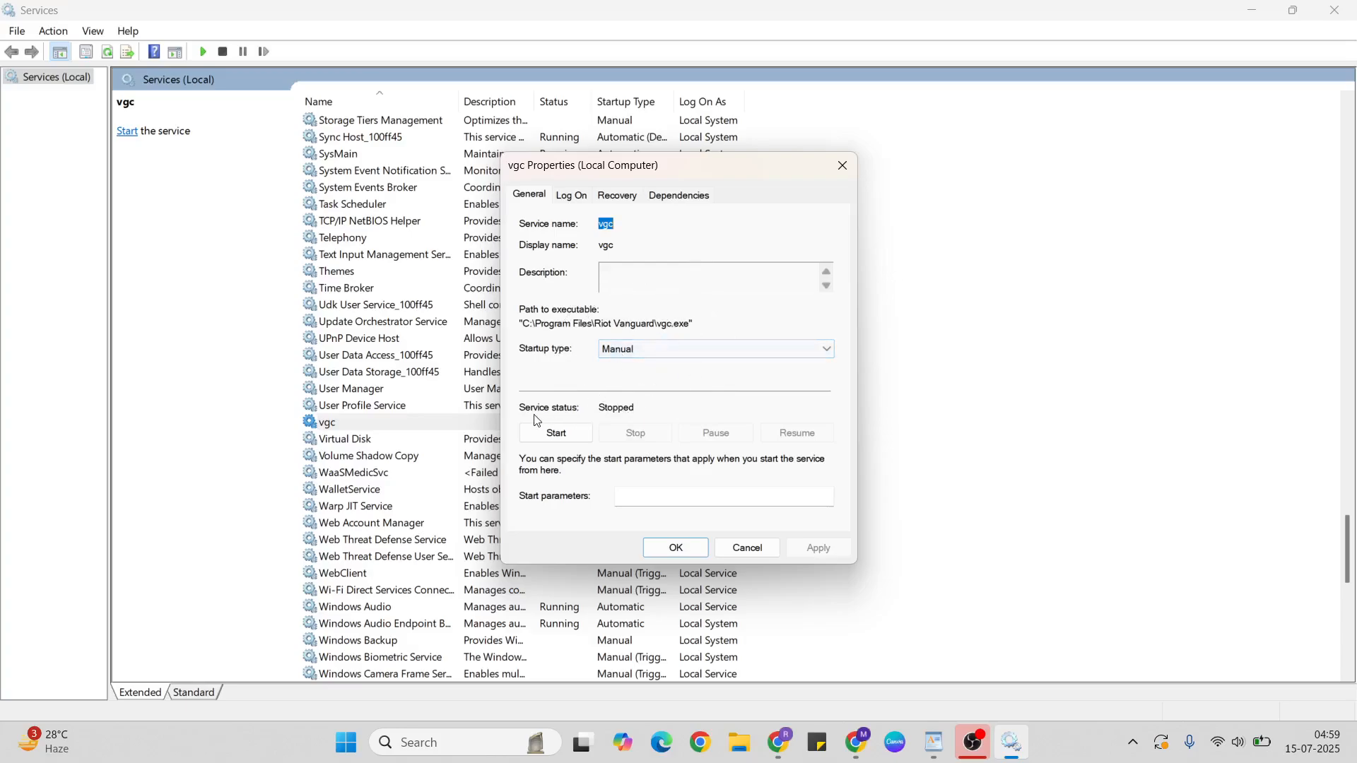
{"action": "mouse_move", "coordinate": [636, 409]}
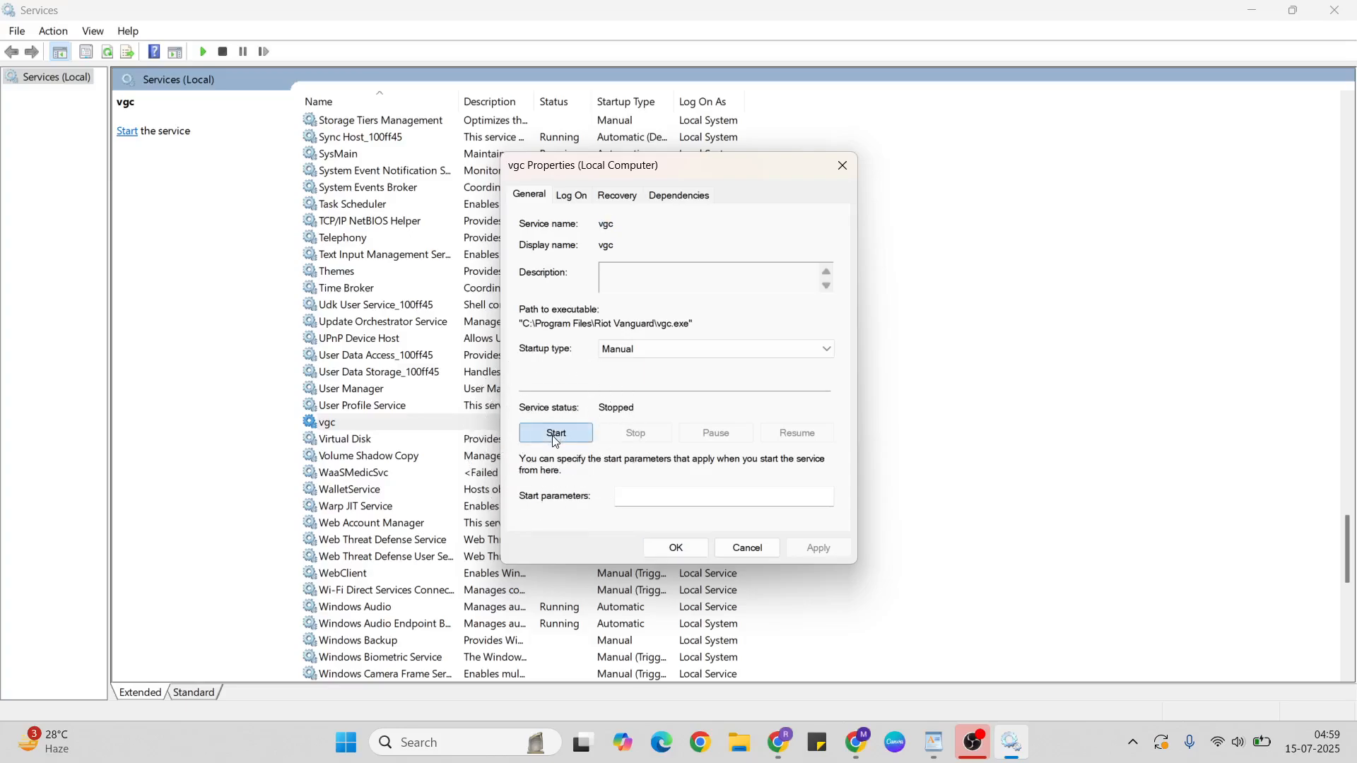
{"action": "left_click", "coordinate": [556, 433]}
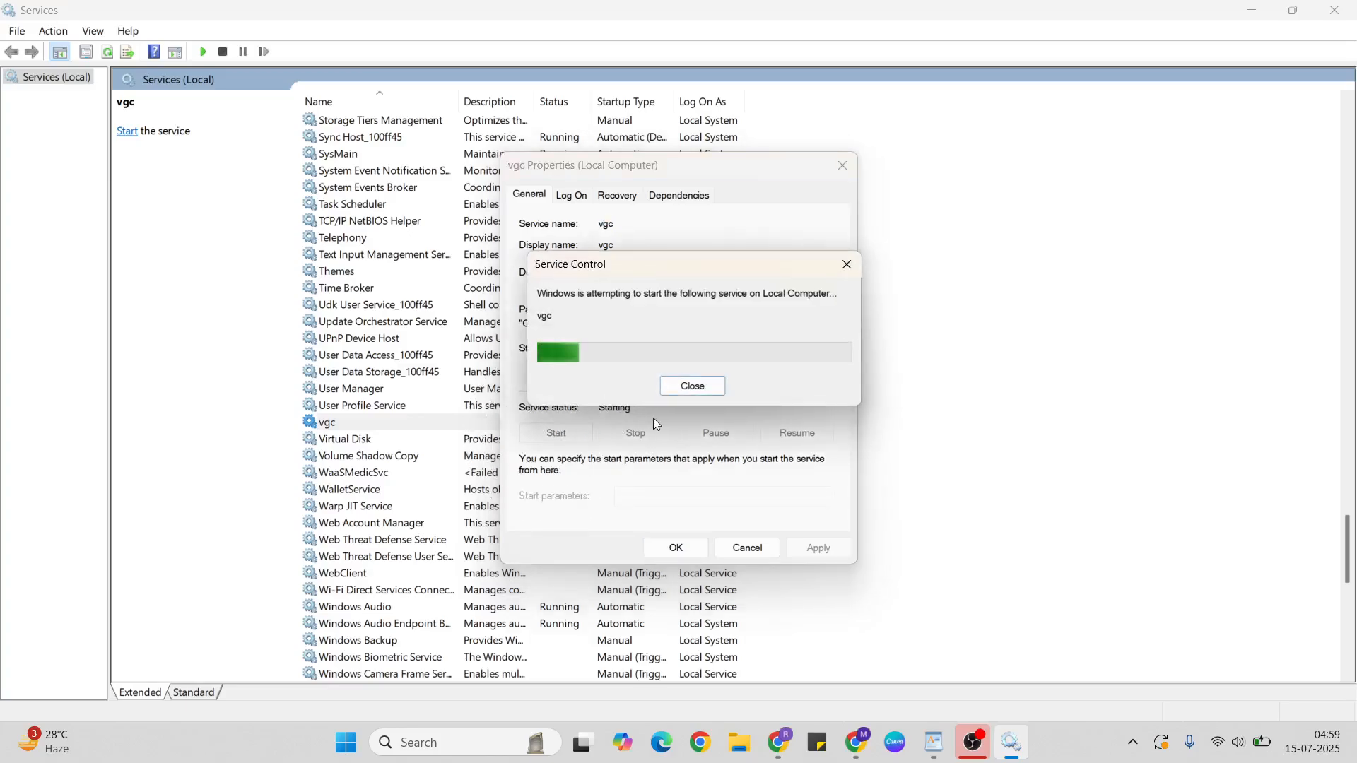
{"action": "left_click", "coordinate": [691, 386]}
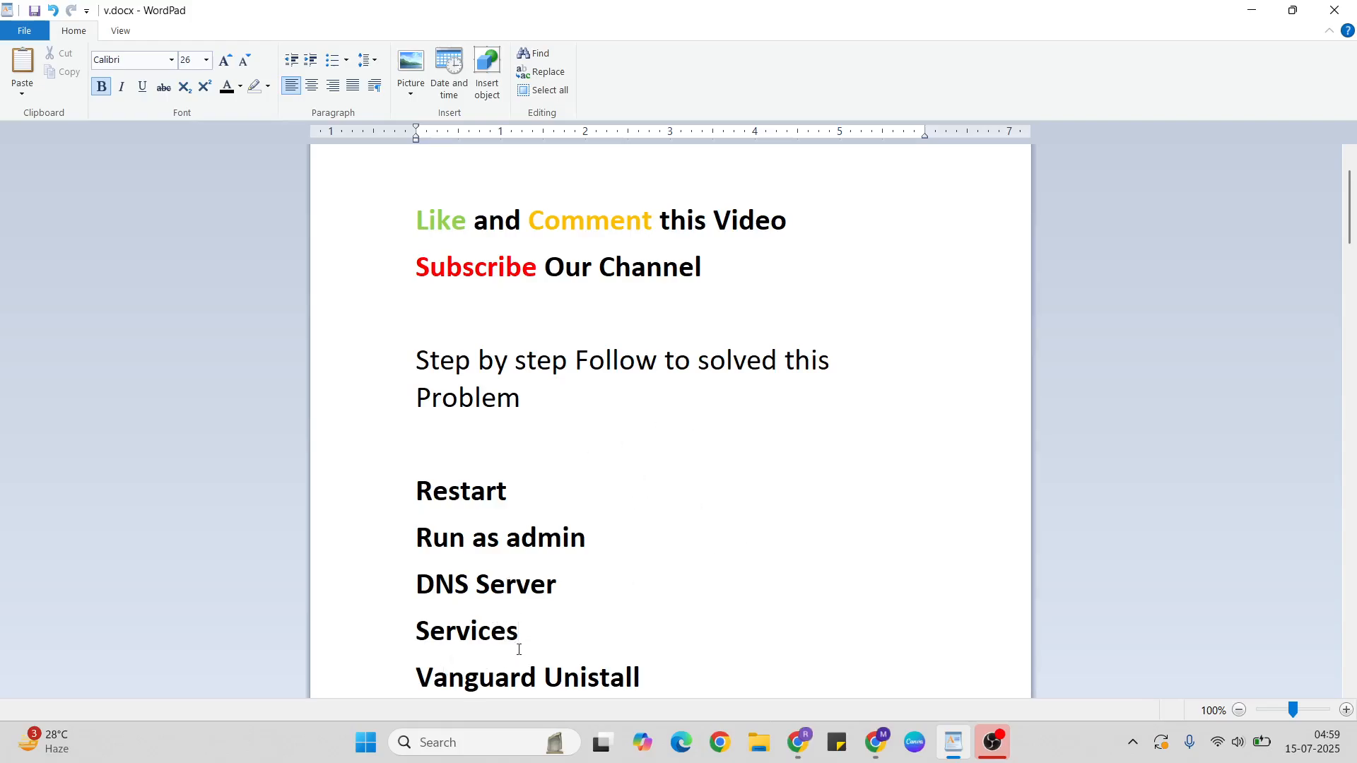
{"action": "left_click", "coordinate": [518, 630]}
{"action": "type", "text": "s"}
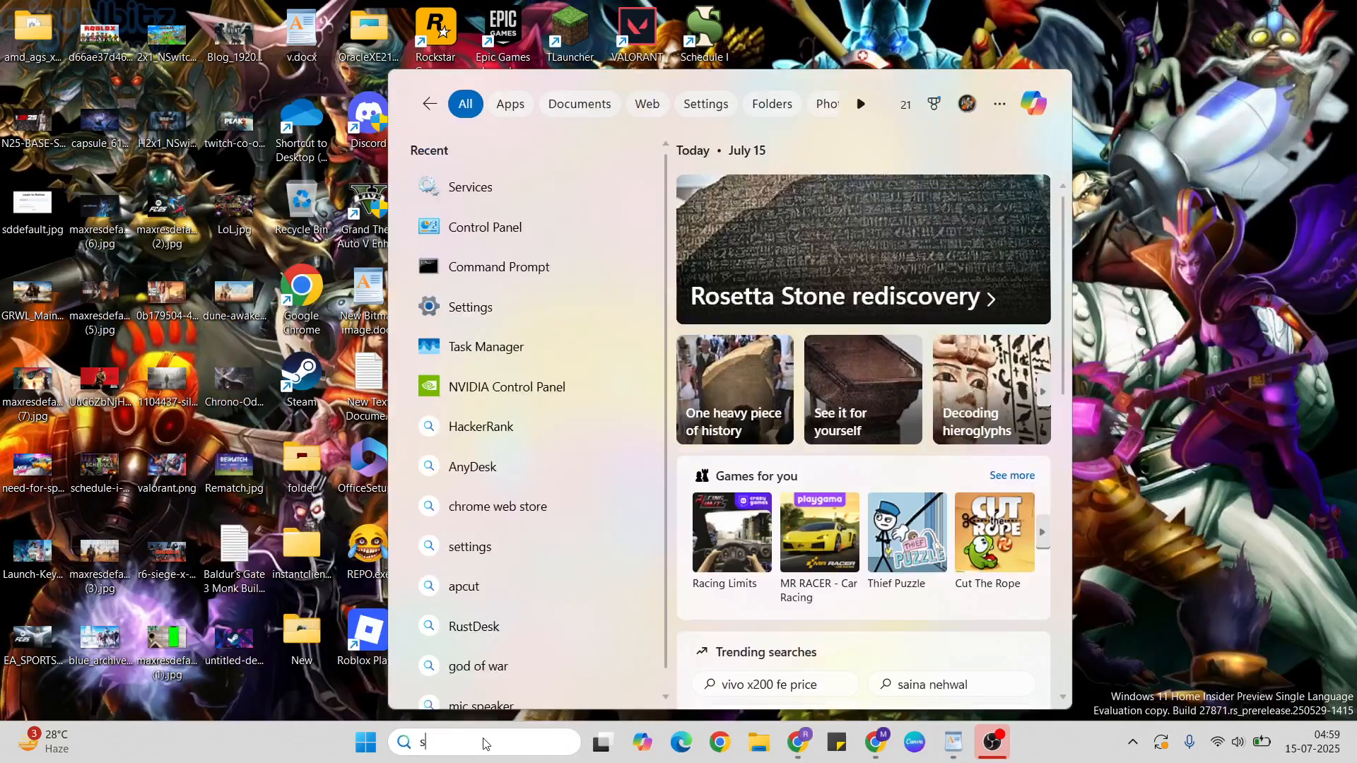
Filter Settings' Installed apps by 'va' and bring up Riot Vanguard's uninstall option
{"action": "type", "text": "ettings"}
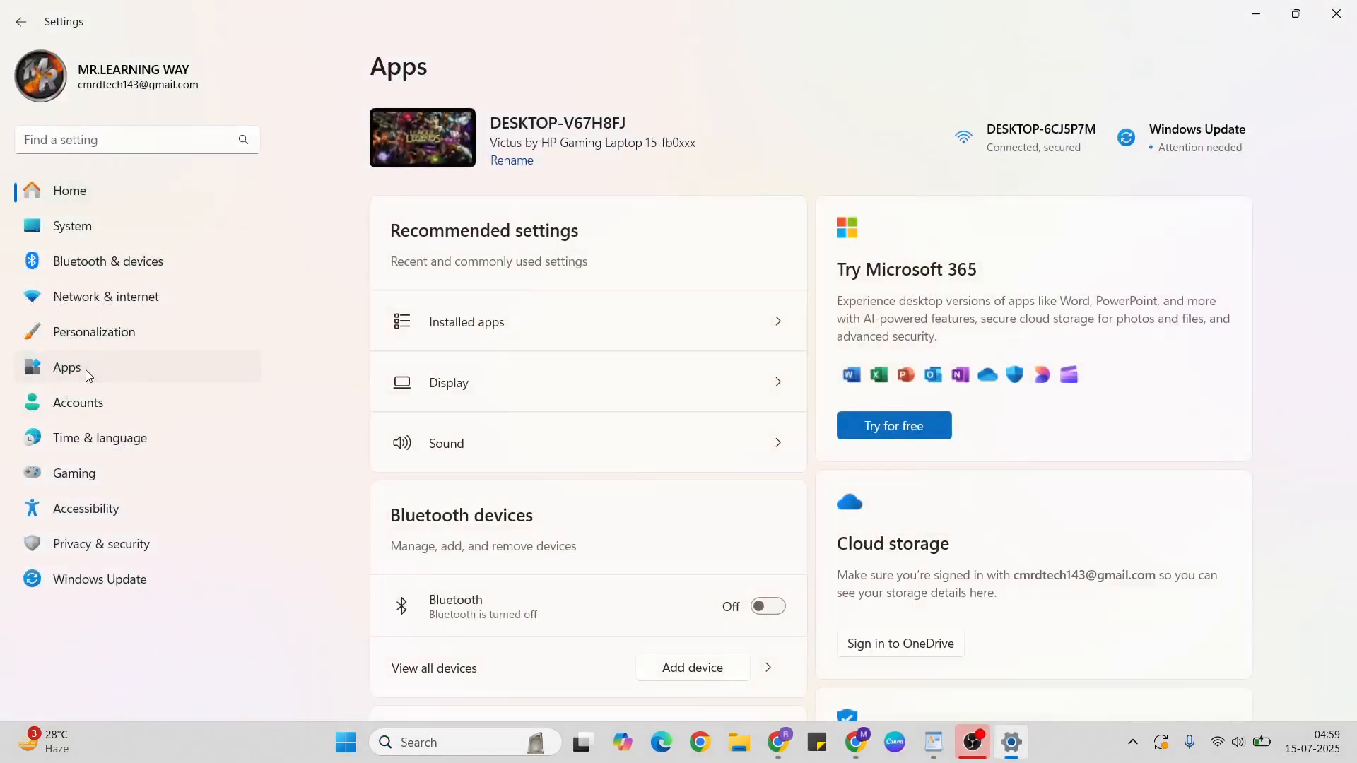
{"action": "left_click", "coordinate": [466, 322]}
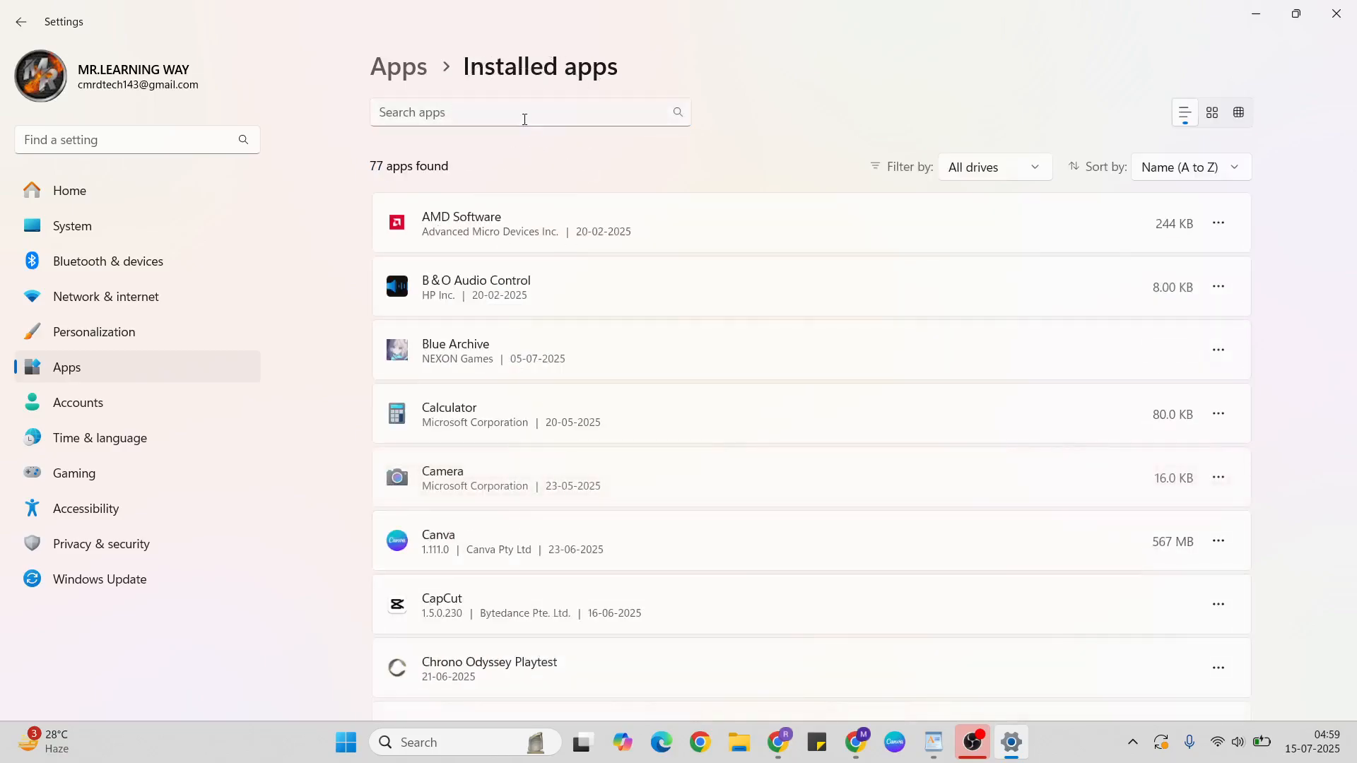
{"action": "type", "text": "van"}
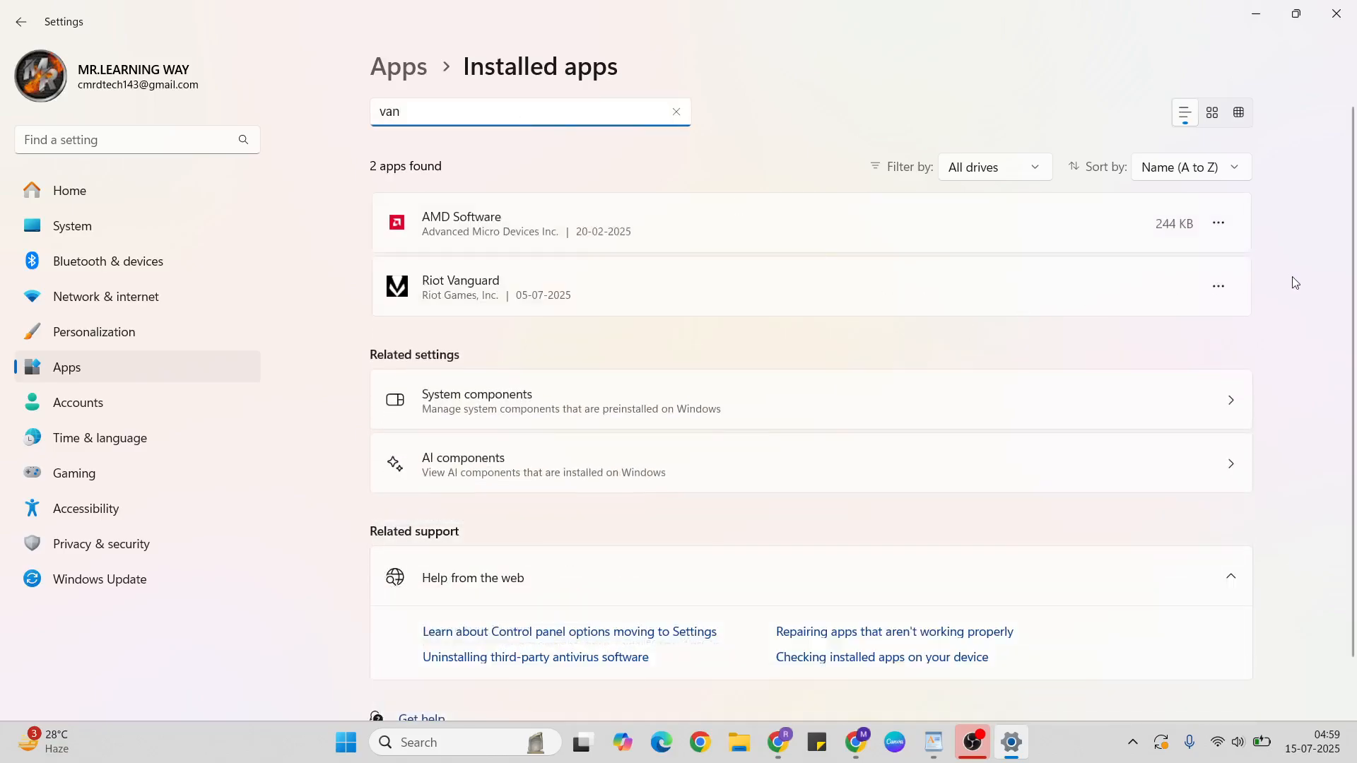
{"action": "left_click", "coordinate": [1217, 286]}
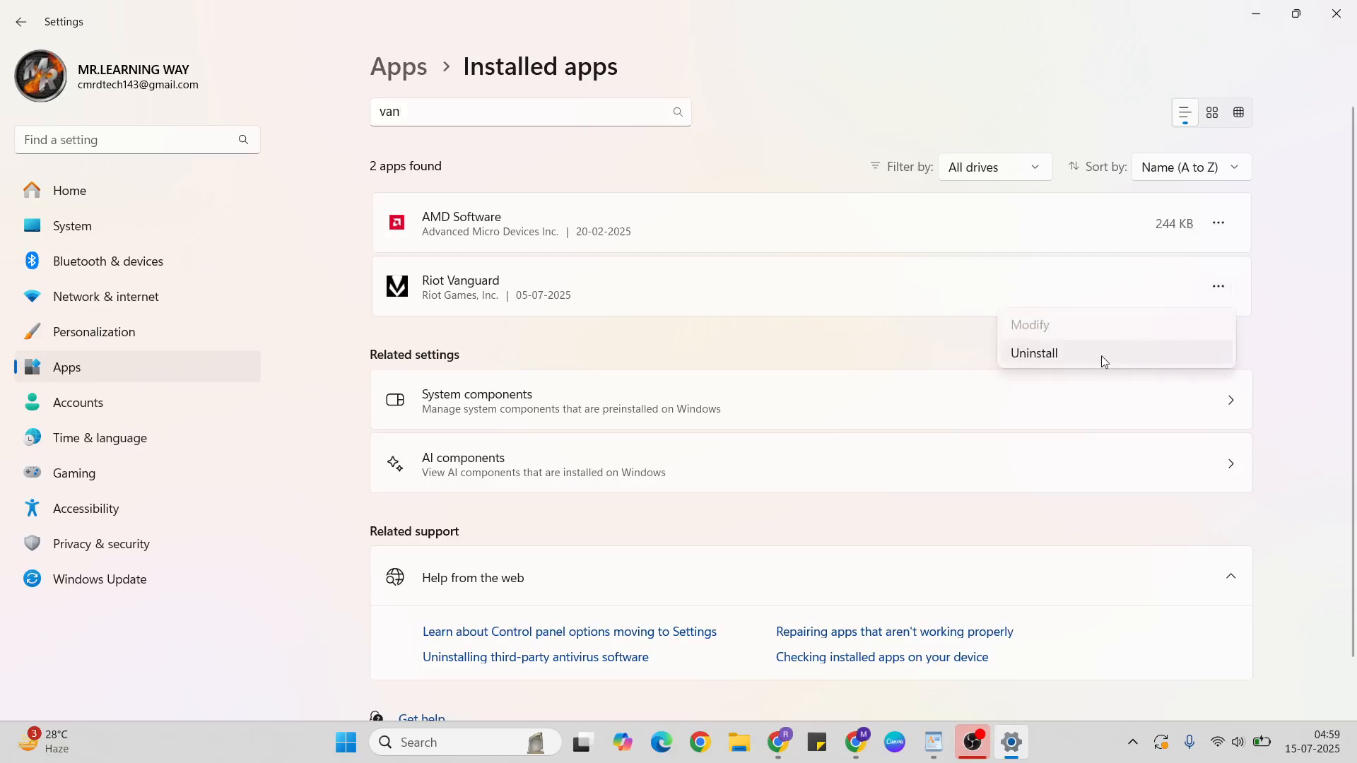
{"action": "mouse_move", "coordinate": [610, 319]}
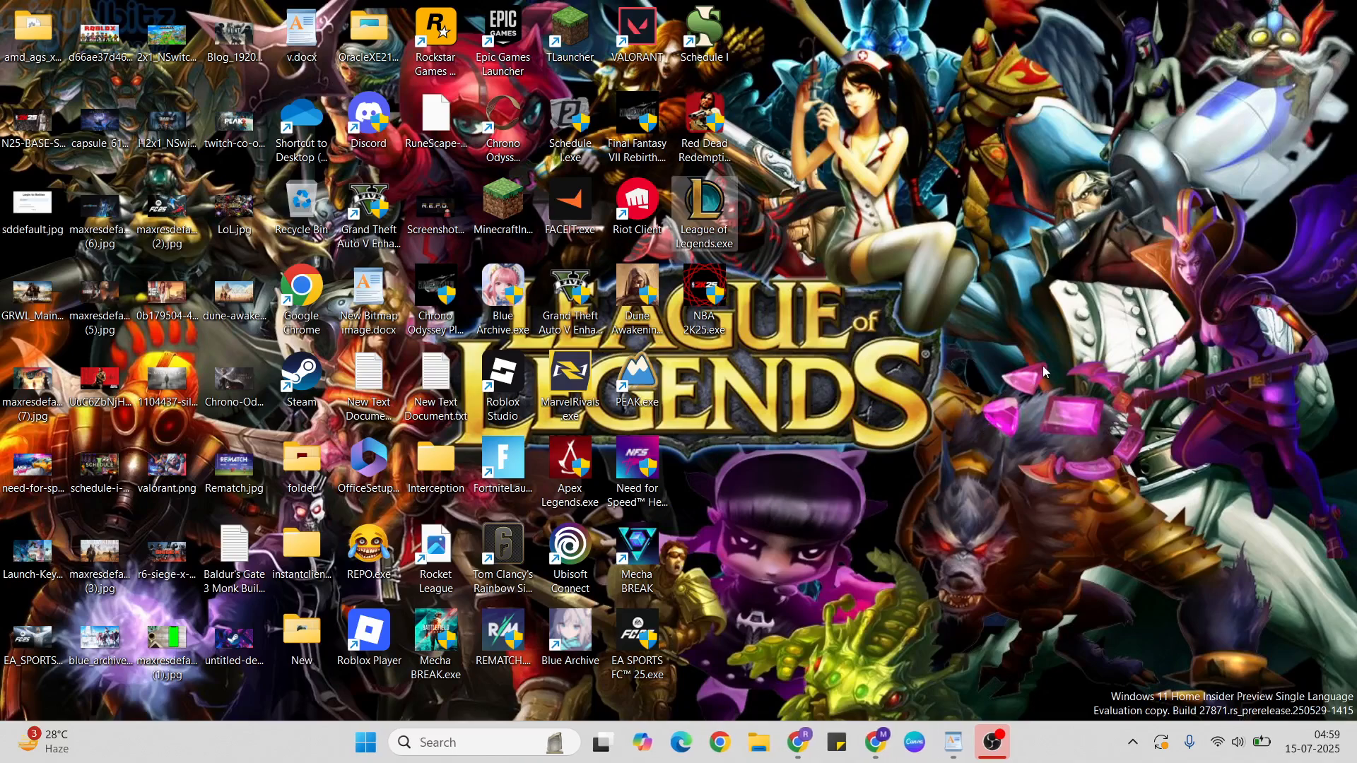
Open v.docx in WordPad and scroll down to the highlighted closing note
{"action": "double_click", "coordinate": [301, 35]}
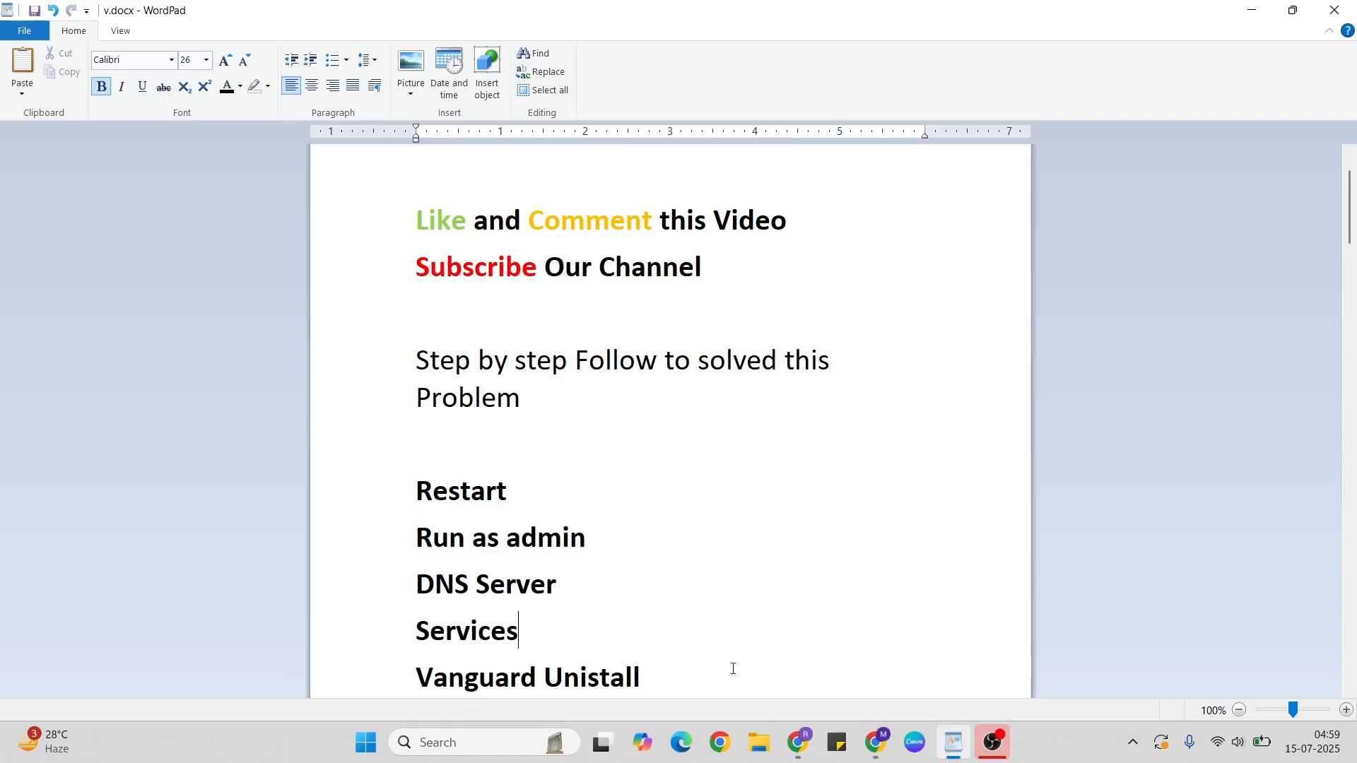
{"action": "scroll", "scroll_direction": "down", "scroll_amount": 3}
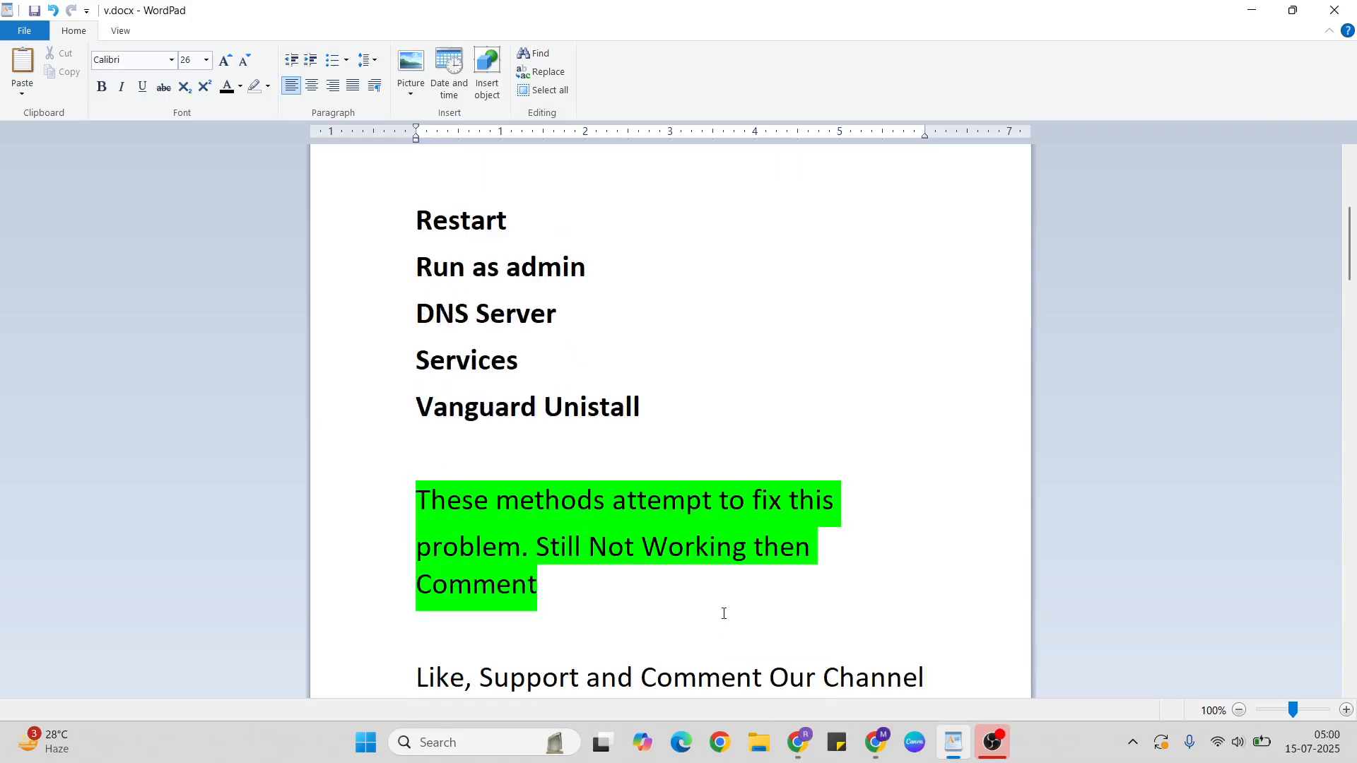
{"action": "mouse_move", "coordinate": [783, 565]}
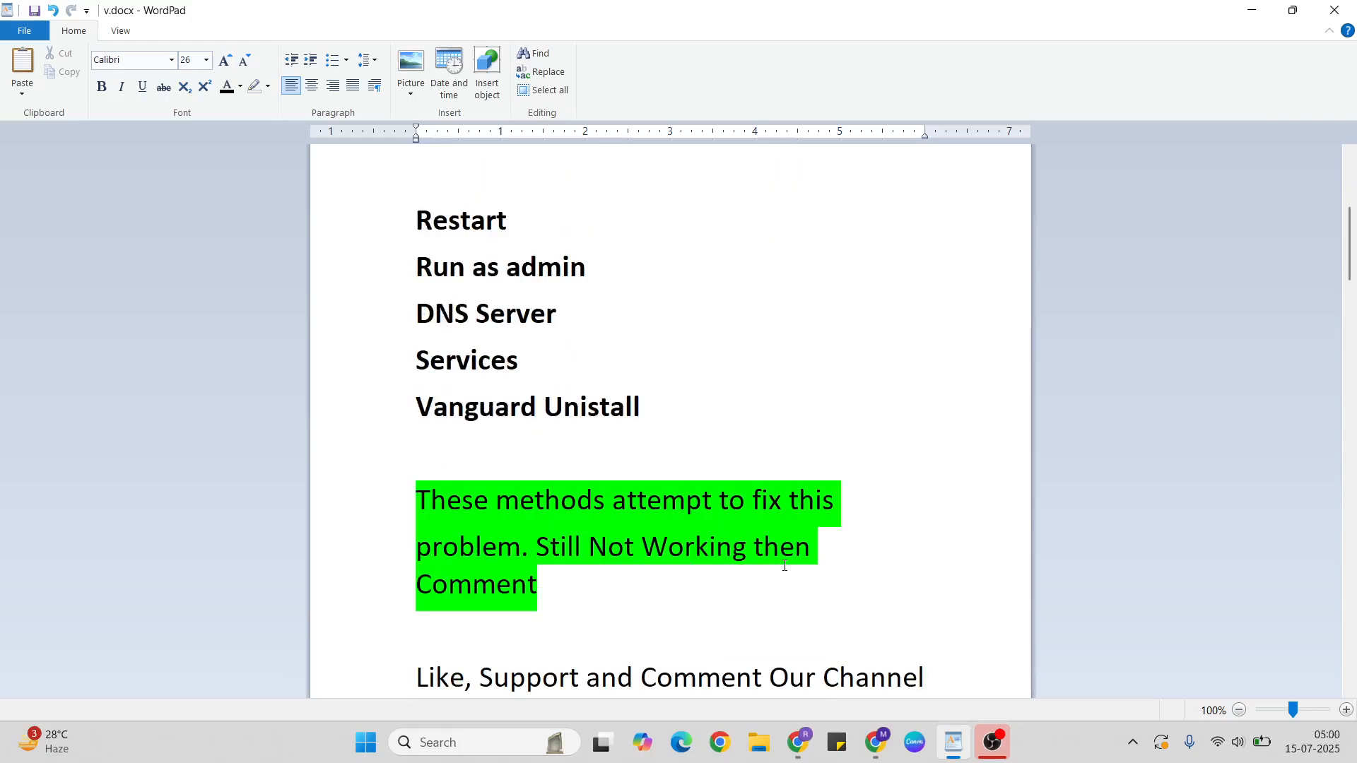